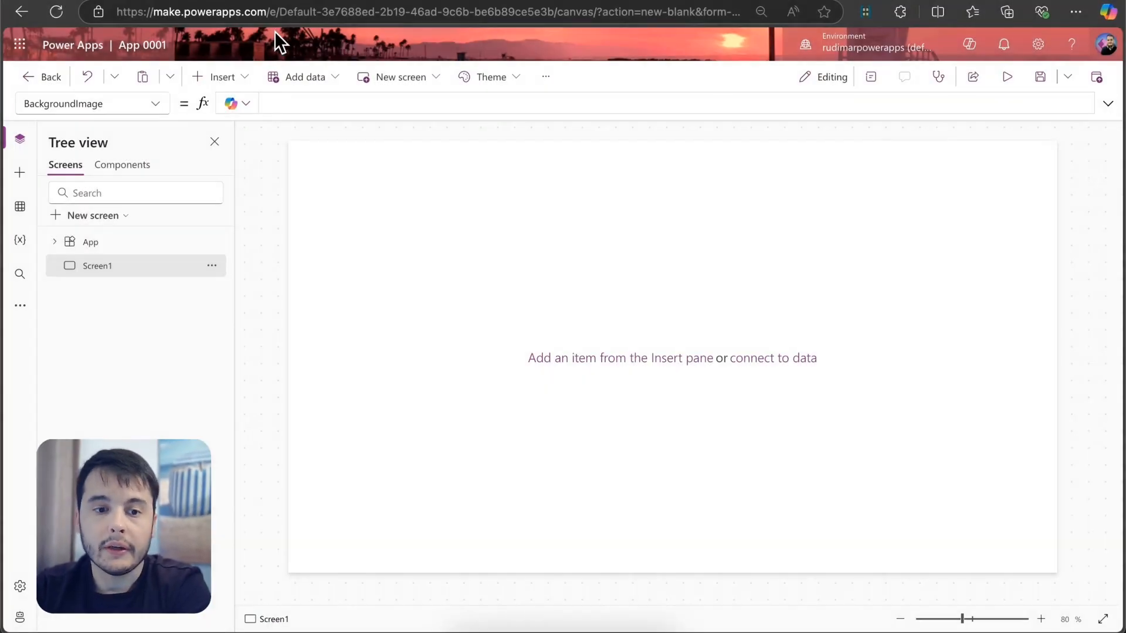
Bring up the Insert list of controls for the blank screen
{"action": "left_click", "coordinate": [219, 78]}
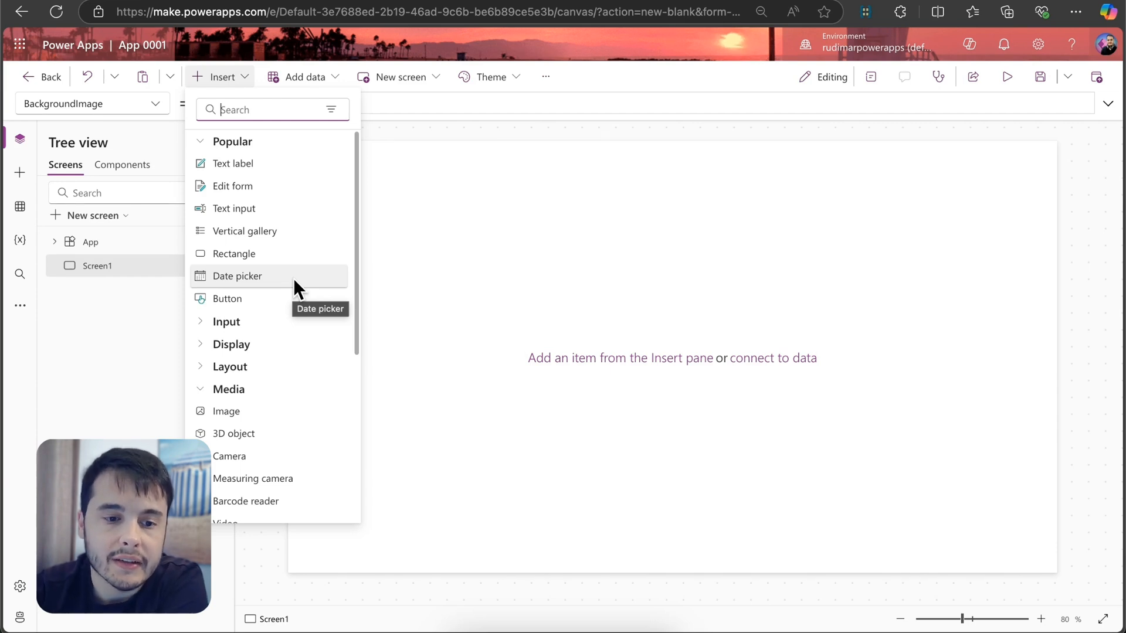
Add a Button control and settle it near the screen's top-left corner
{"action": "left_click", "coordinate": [226, 298]}
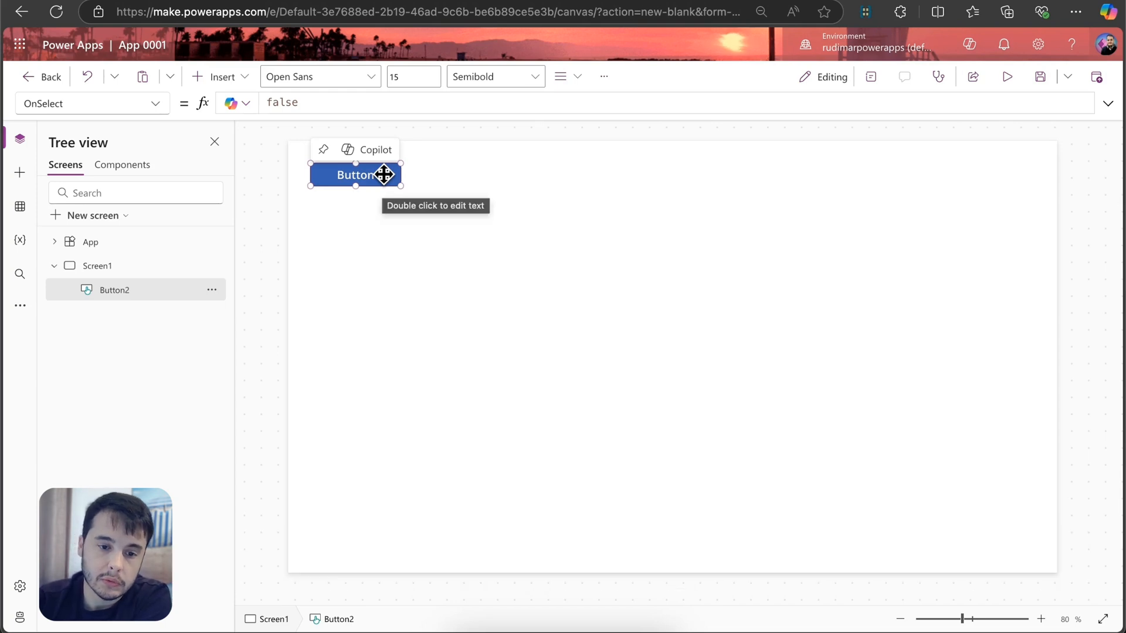
{"action": "left_click_drag", "start_coordinate": [354, 175], "coordinate": [429, 354]}
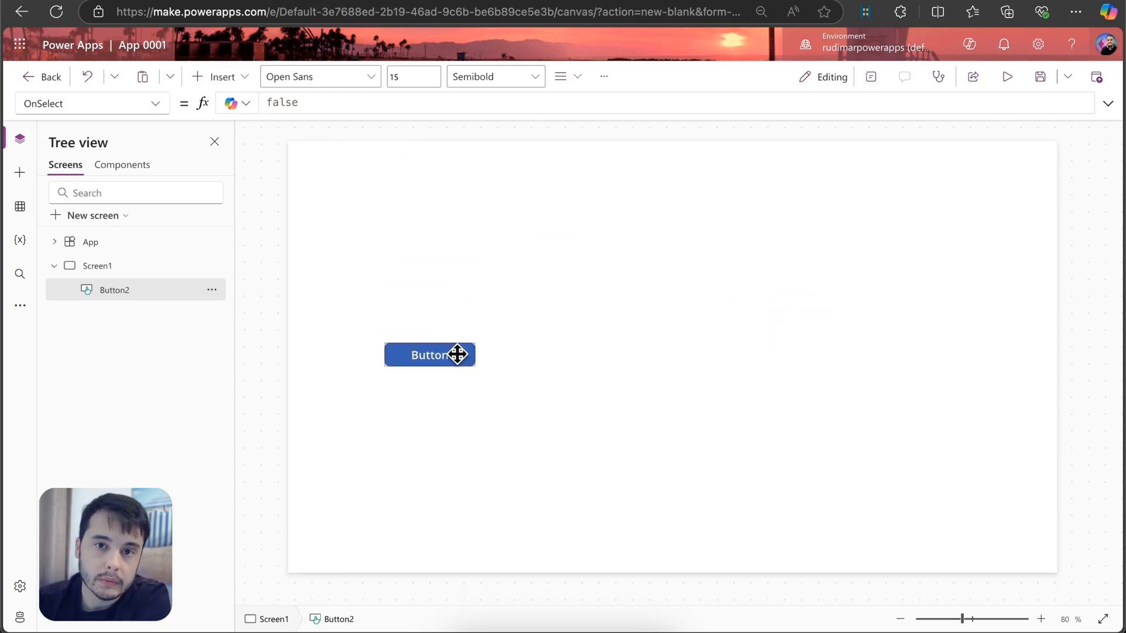
{"action": "left_click_drag", "start_coordinate": [429, 354], "coordinate": [370, 175]}
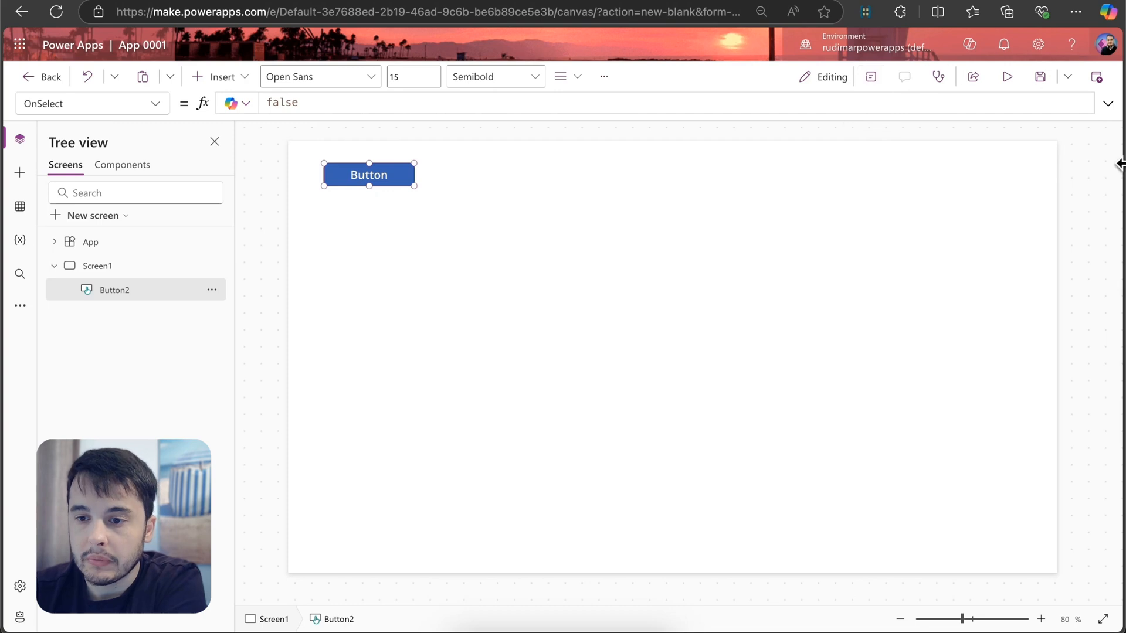
{"action": "mouse_move", "coordinate": [960, 149]}
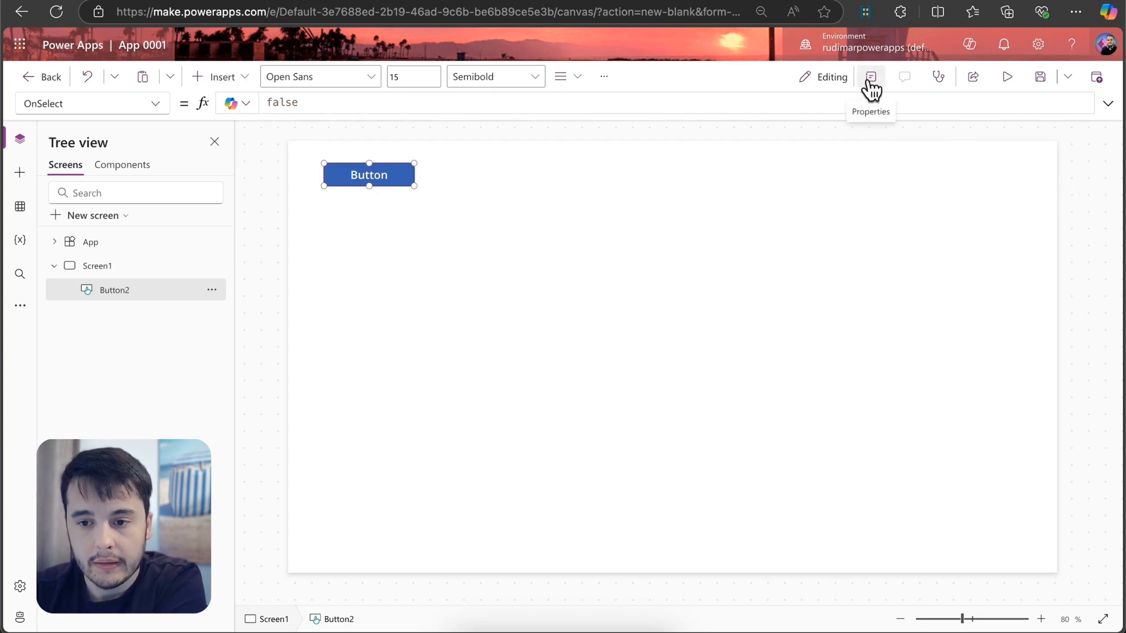
Change the button's Text property from 'Button' to 'Click me!' in the Properties pane
{"action": "left_click", "coordinate": [868, 77]}
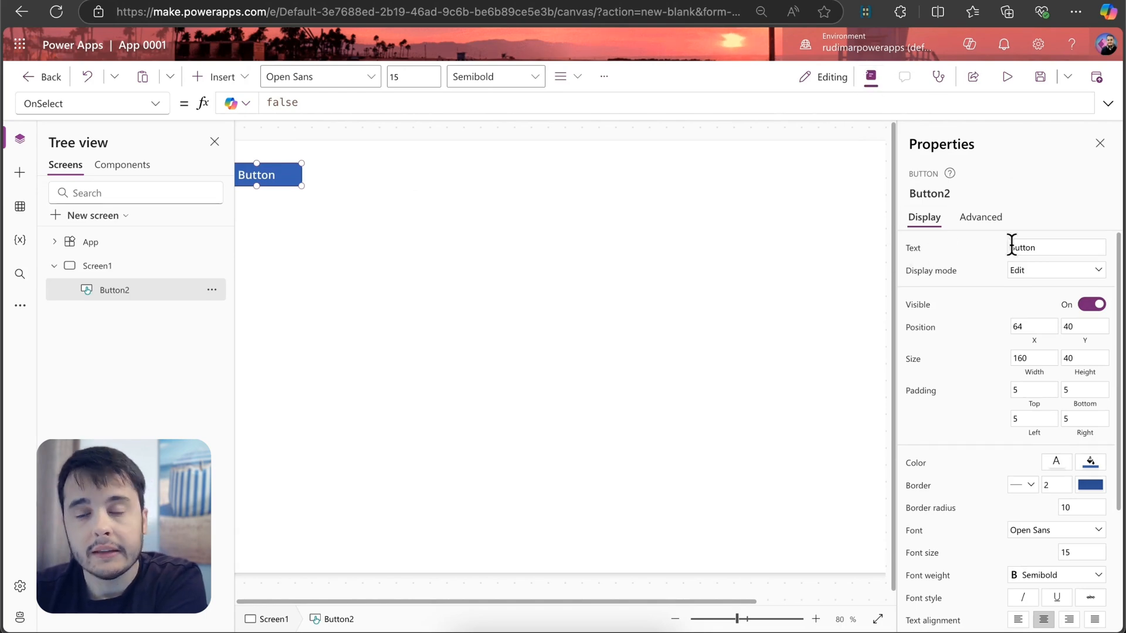
{"action": "mouse_move", "coordinate": [1012, 247]}
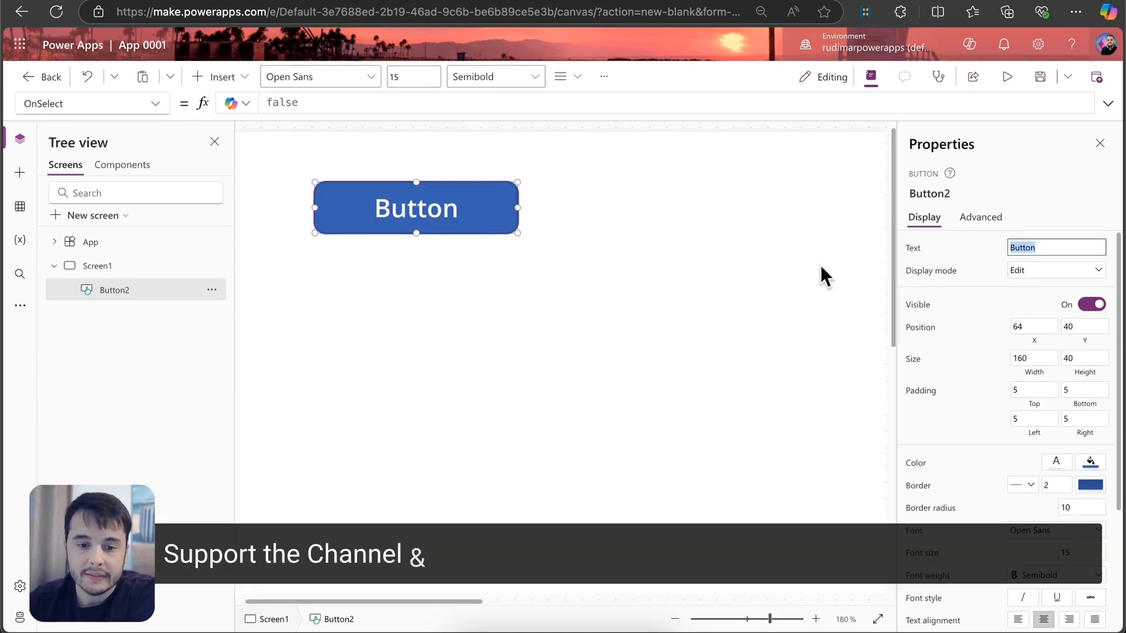
{"action": "left_click", "coordinate": [1055, 248]}
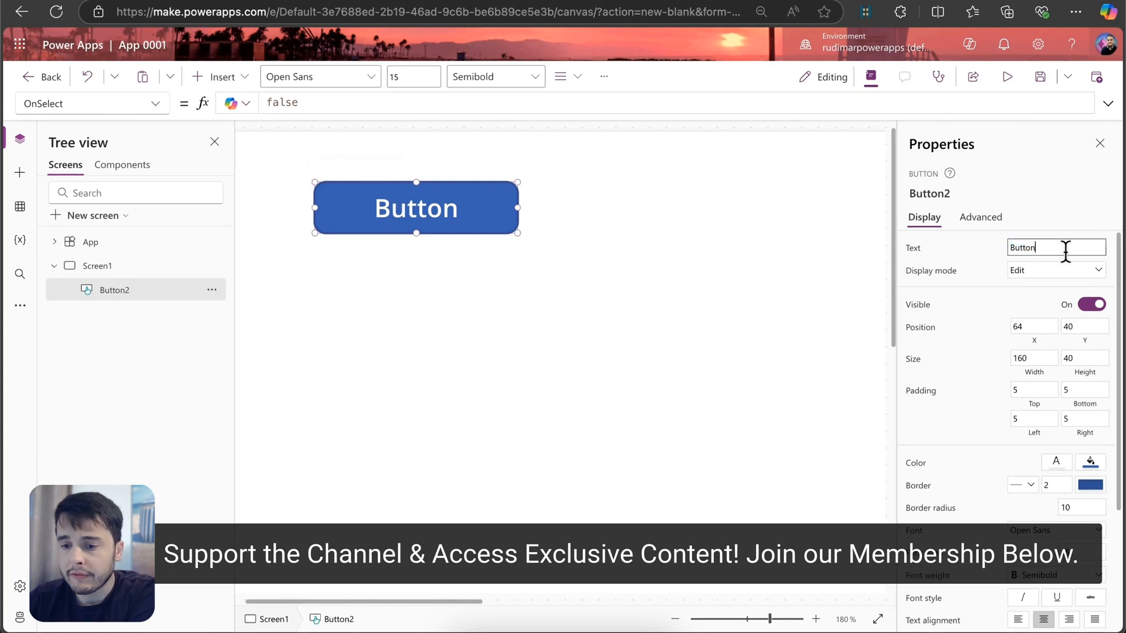
{"action": "type", "text": "d"}
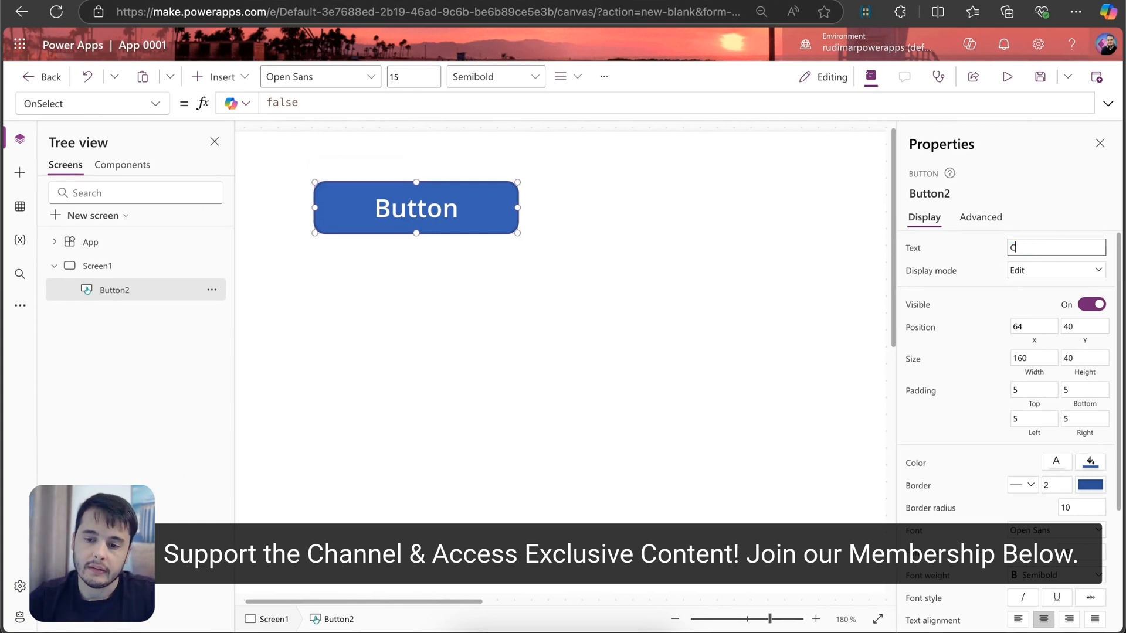
{"action": "type", "text": "Click me!"}
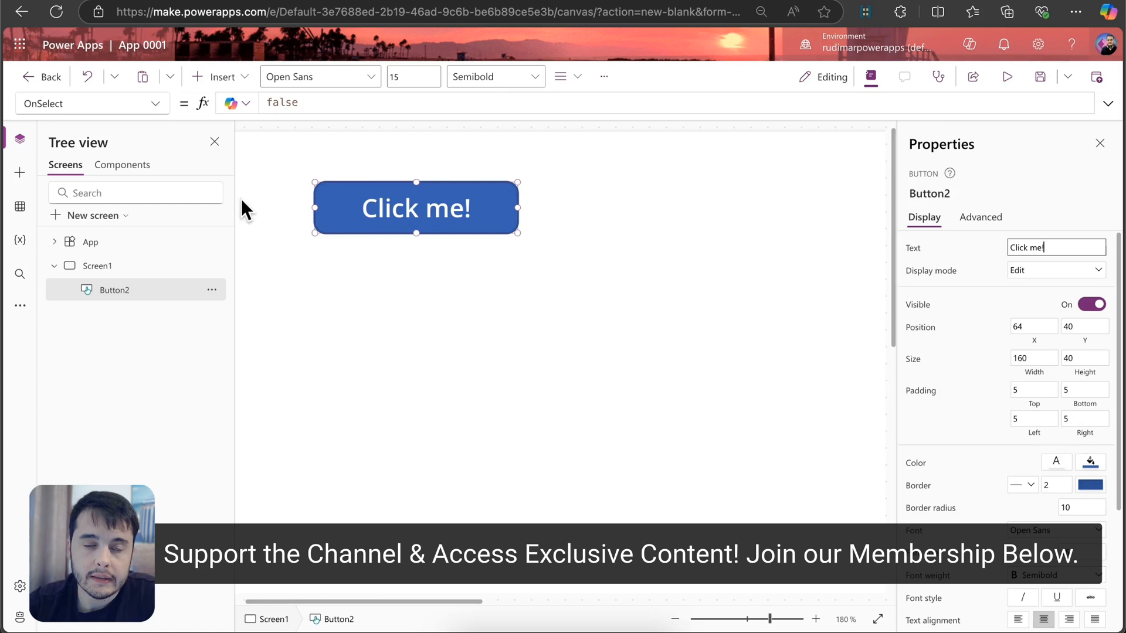
{"action": "mouse_move", "coordinate": [444, 229]}
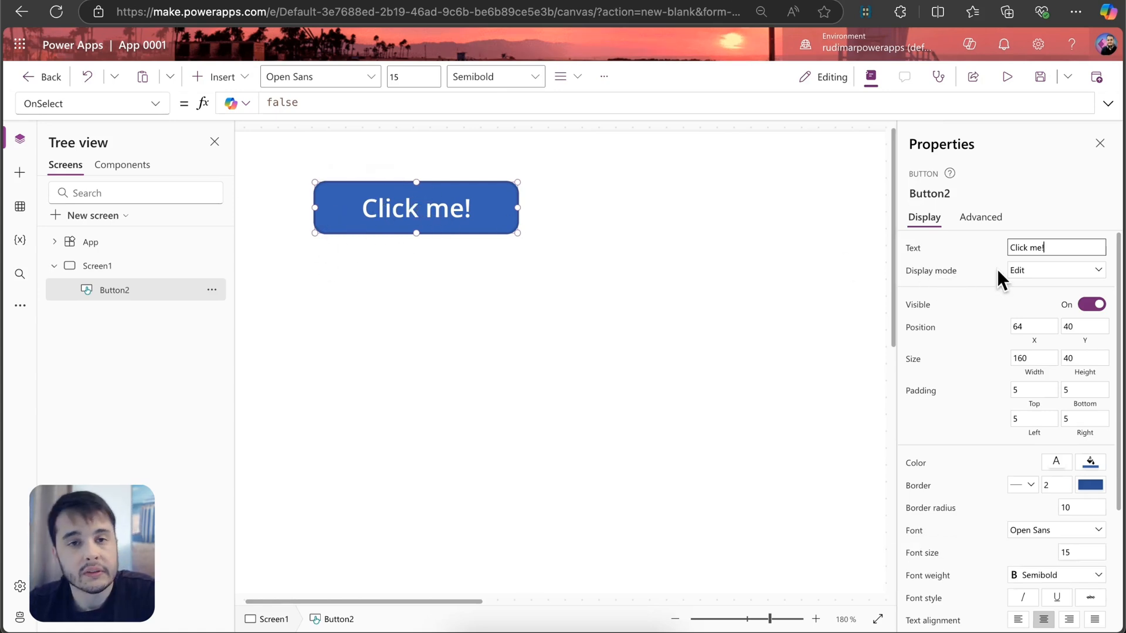
{"action": "mouse_move", "coordinate": [450, 225]}
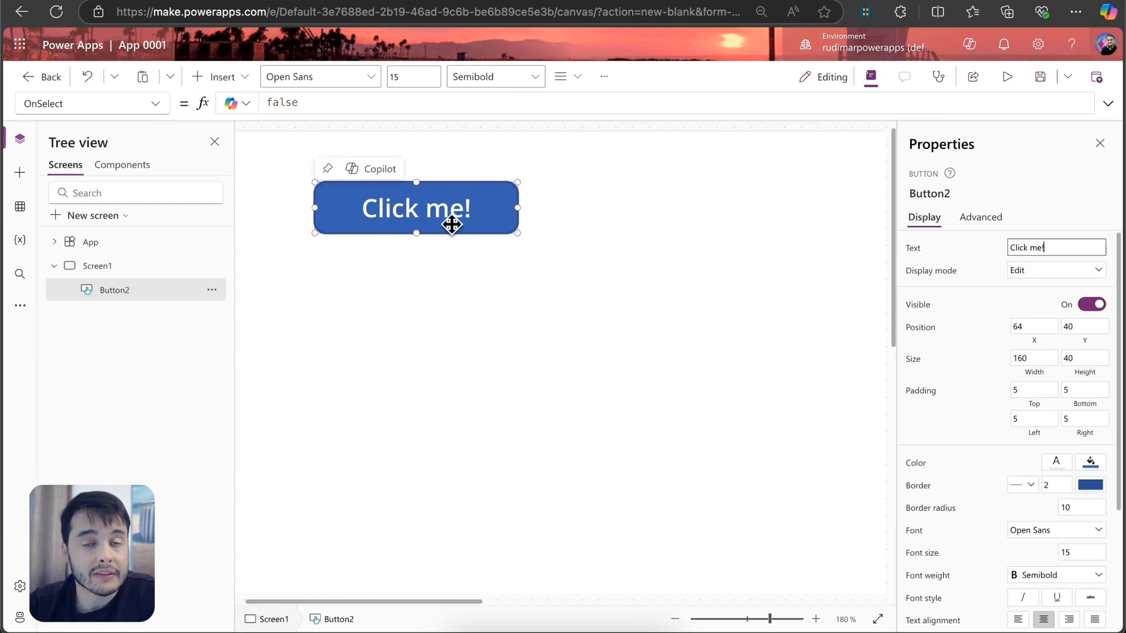
{"action": "left_click", "coordinate": [1006, 76]}
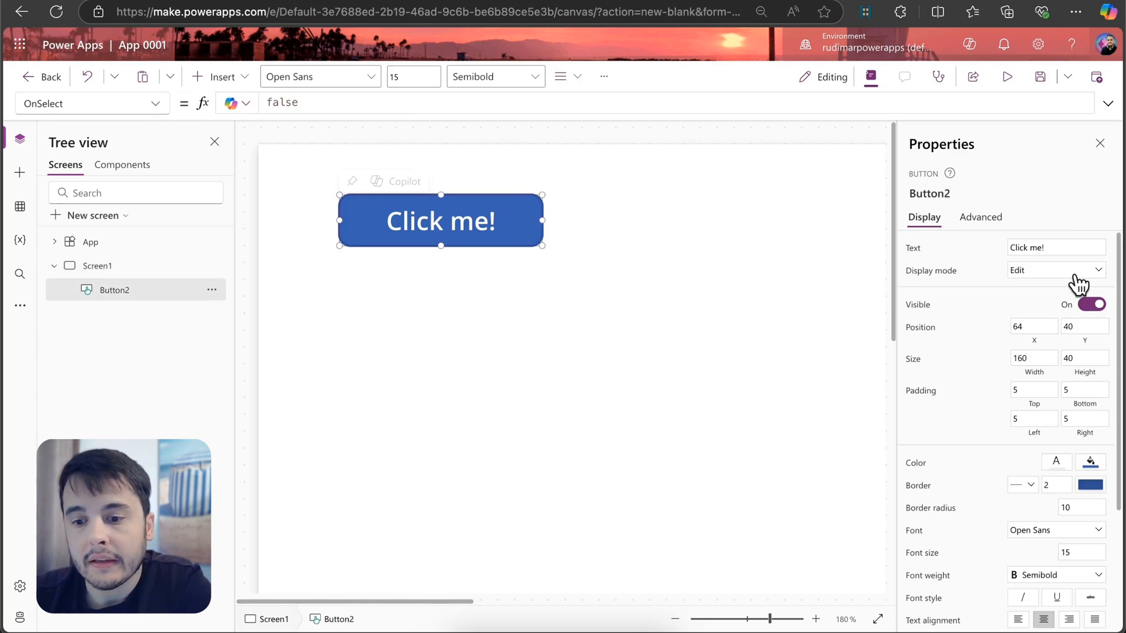
{"action": "left_click", "coordinate": [1056, 269]}
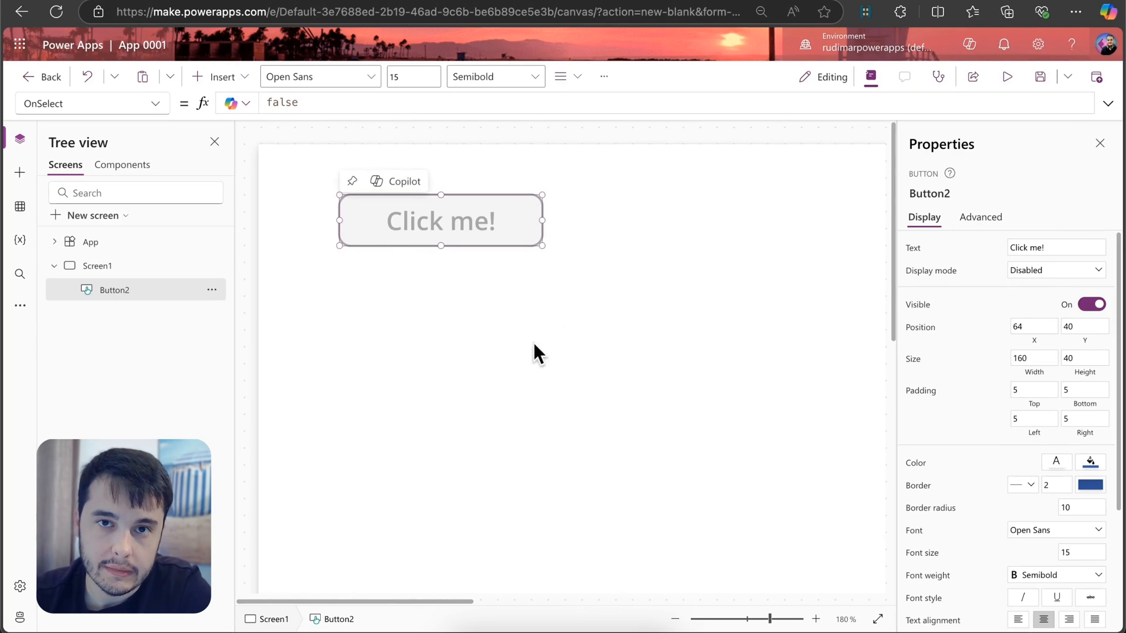
{"action": "left_click", "coordinate": [1054, 270]}
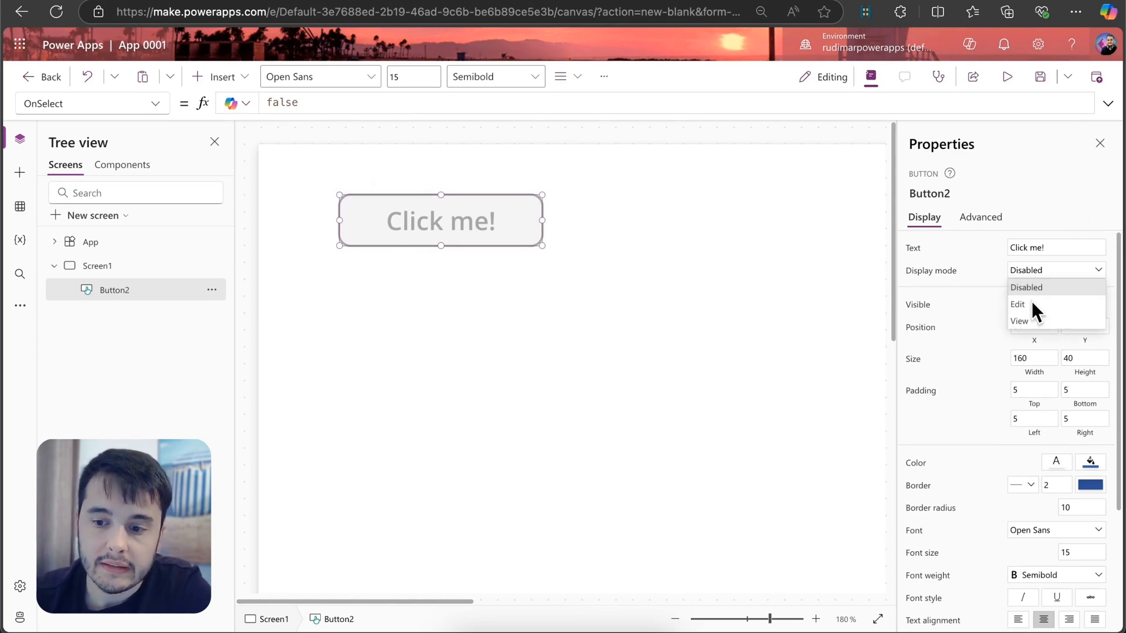
{"action": "left_click", "coordinate": [1018, 321]}
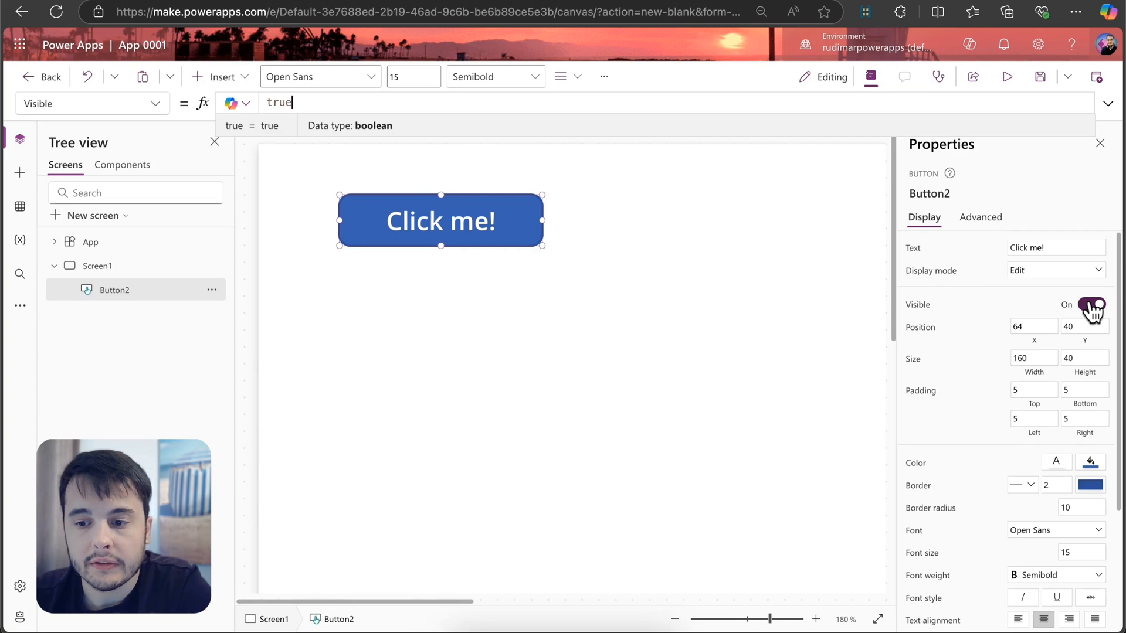
{"action": "left_click", "coordinate": [1089, 305]}
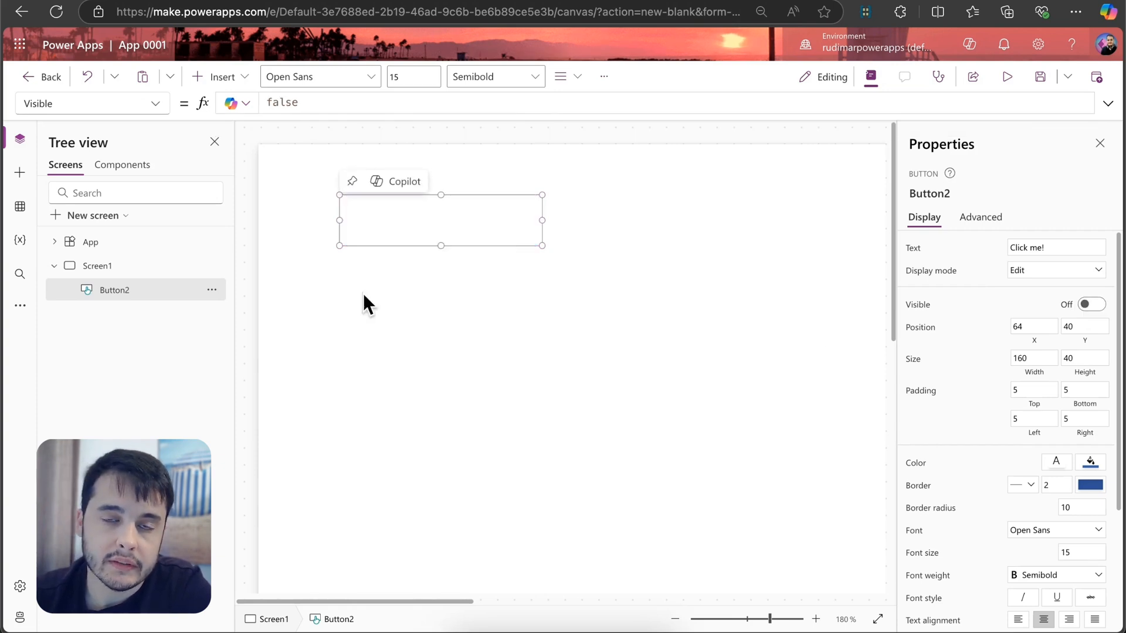
{"action": "mouse_move", "coordinate": [455, 215]}
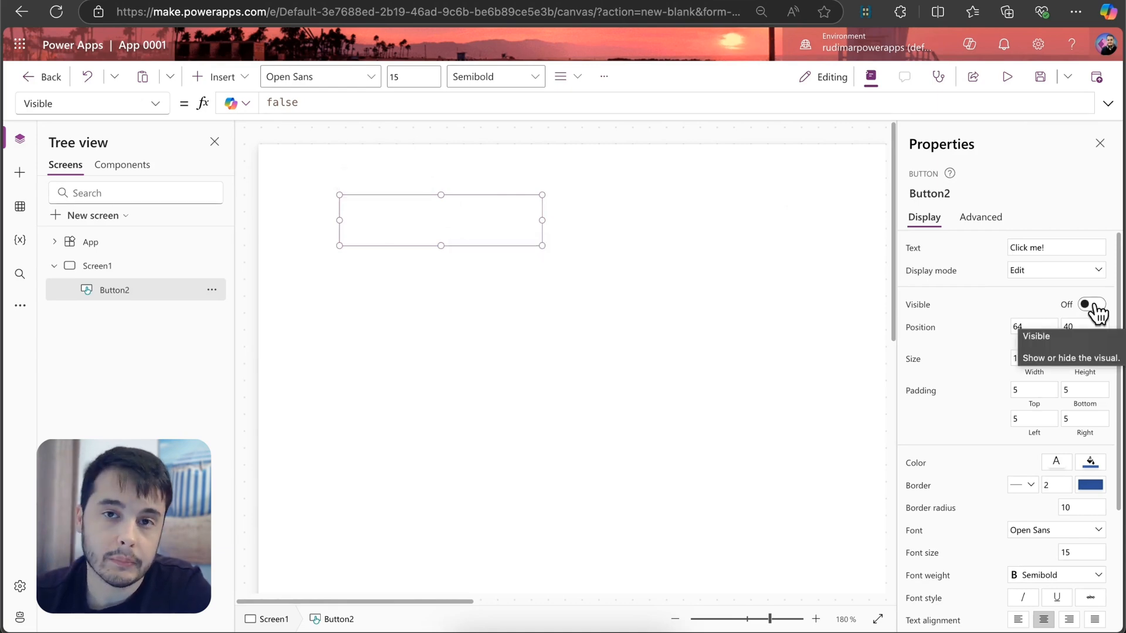
{"action": "left_click", "coordinate": [1089, 304]}
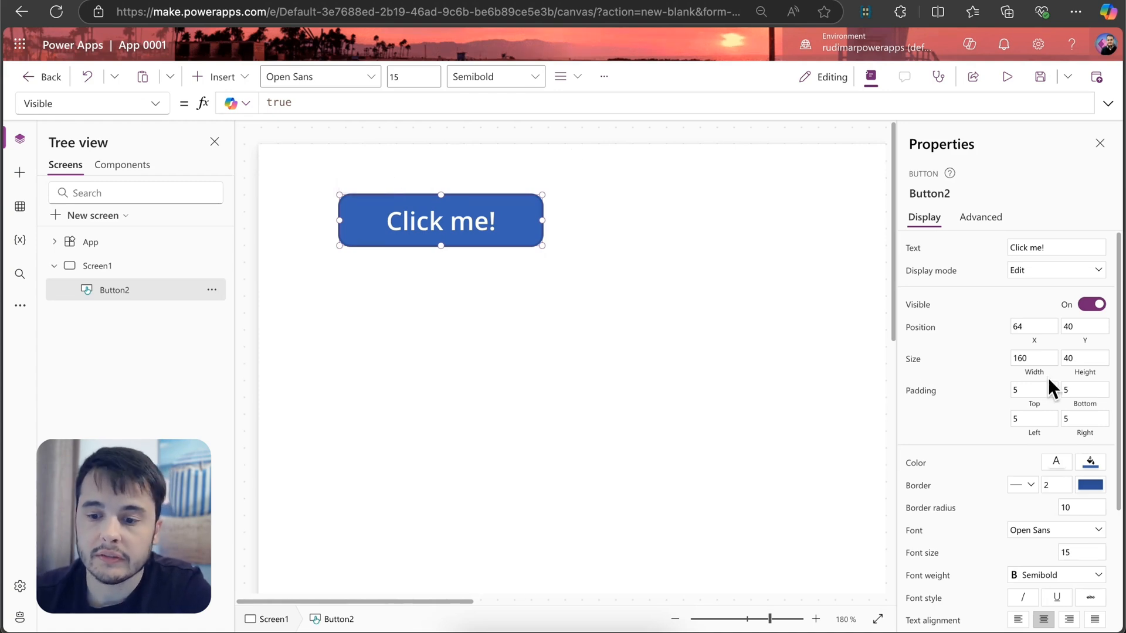
{"action": "mouse_move", "coordinate": [1061, 443]}
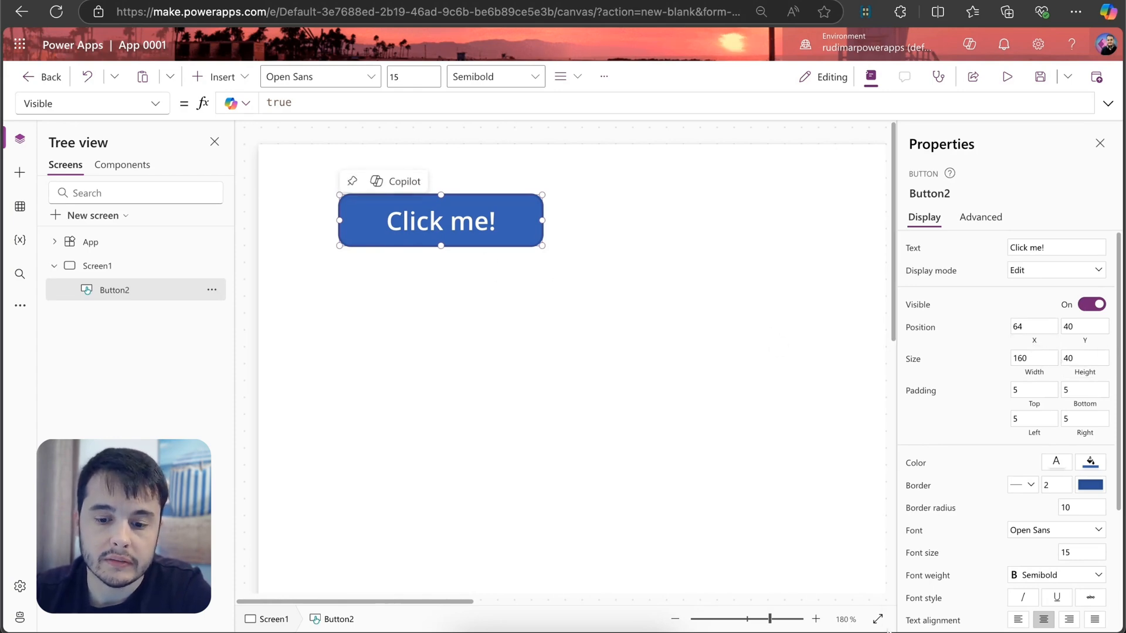
Move the button to mid-screen, size it 300 by 300, and set Padding Left to 50
{"action": "left_click", "coordinate": [673, 619]}
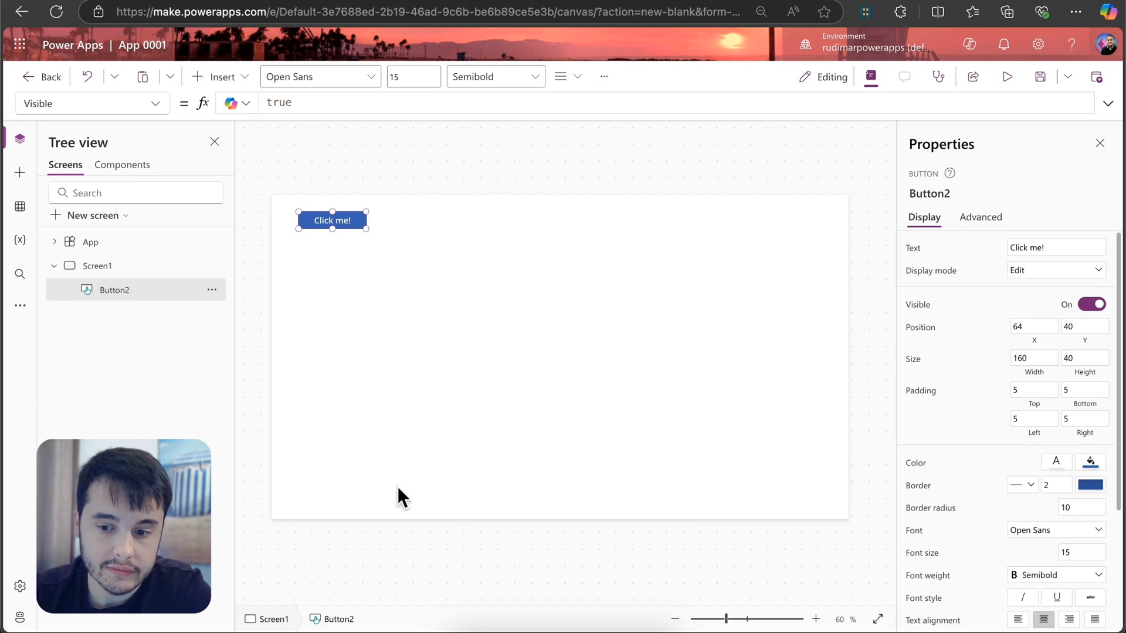
{"action": "left_click_drag", "start_coordinate": [330, 221], "coordinate": [347, 228]}
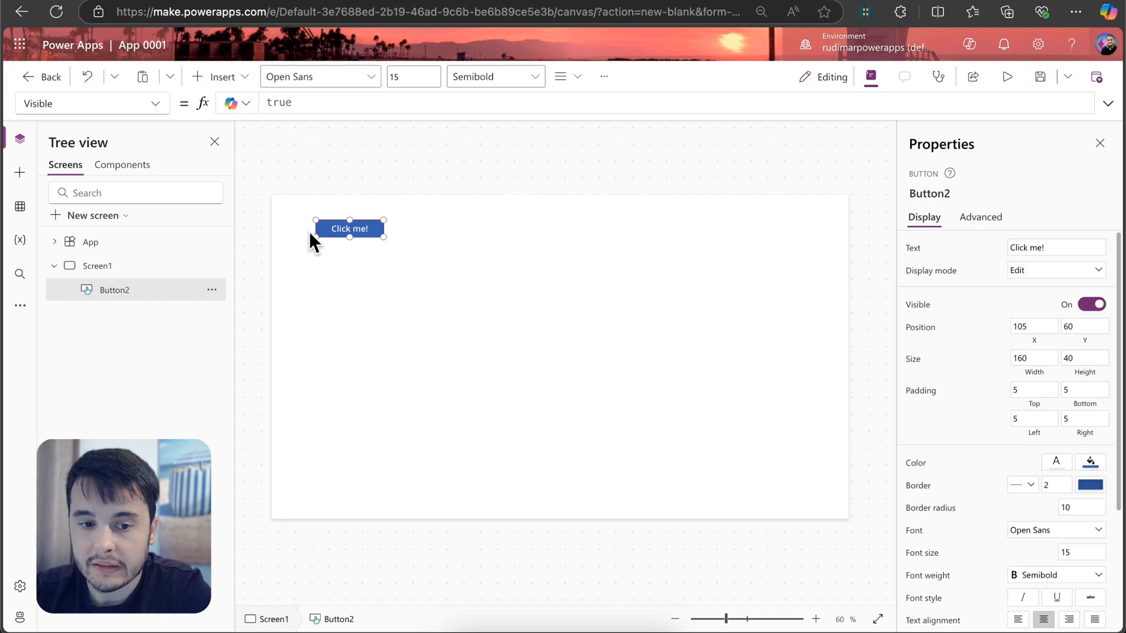
{"action": "mouse_move", "coordinate": [349, 229]}
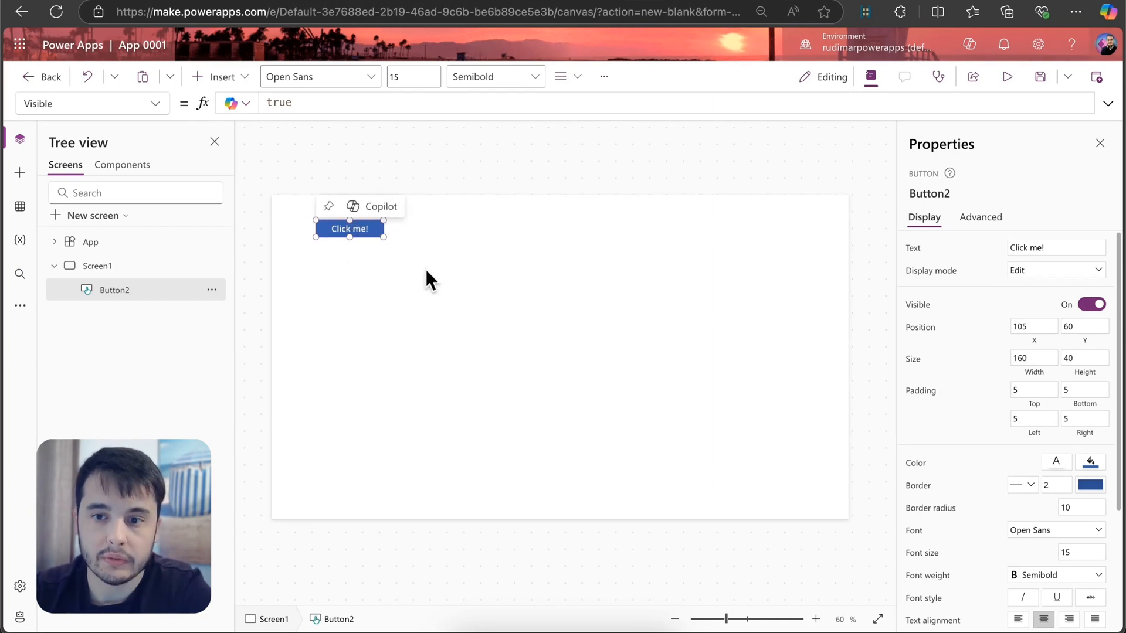
{"action": "left_click_drag", "start_coordinate": [349, 228], "coordinate": [499, 361]}
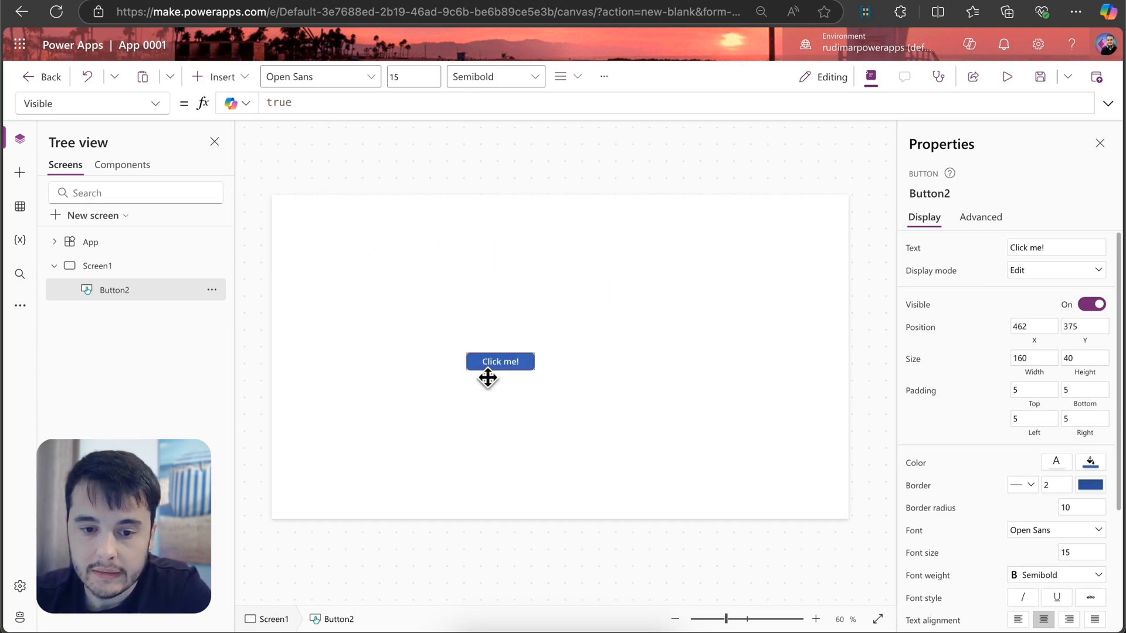
{"action": "left_click_drag", "start_coordinate": [500, 361], "coordinate": [402, 323]}
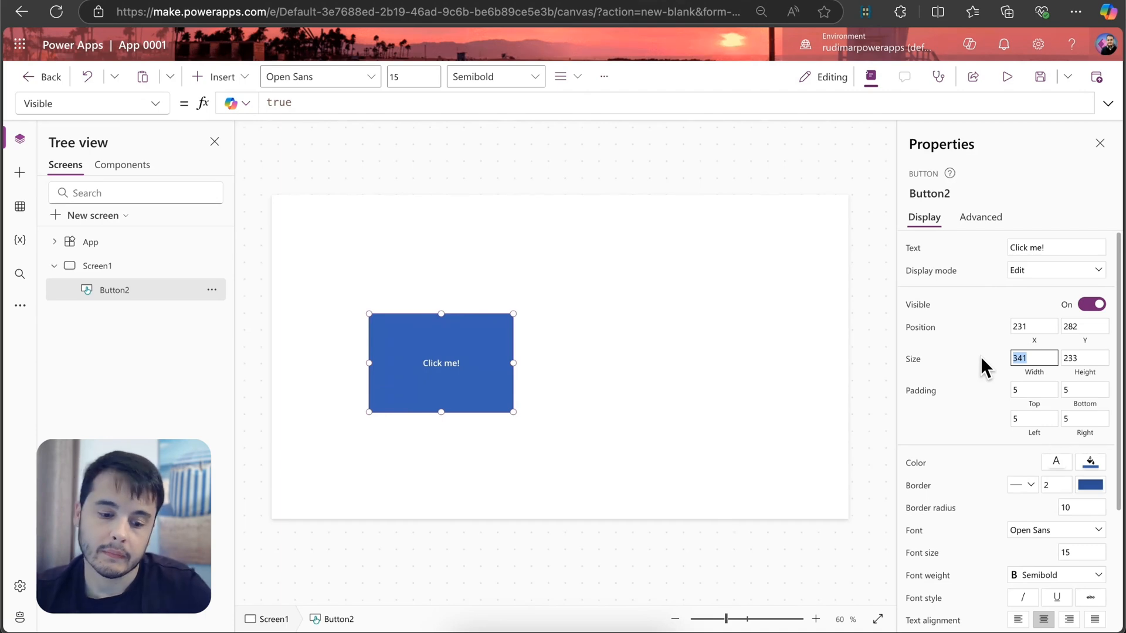
{"action": "type", "text": "300"}
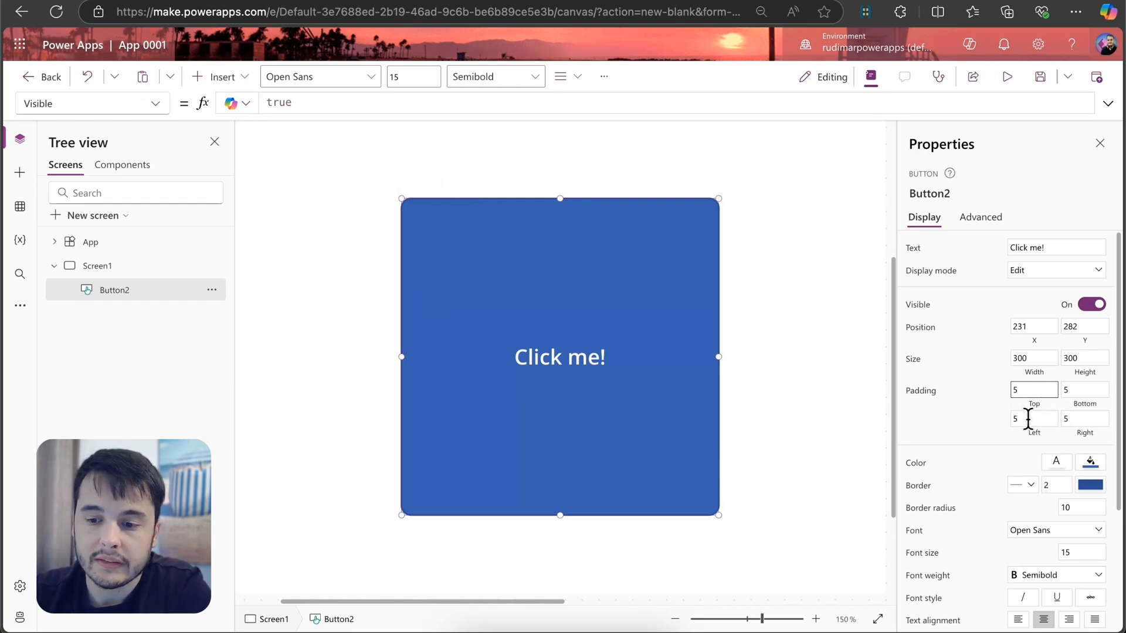
{"action": "type", "text": "50"}
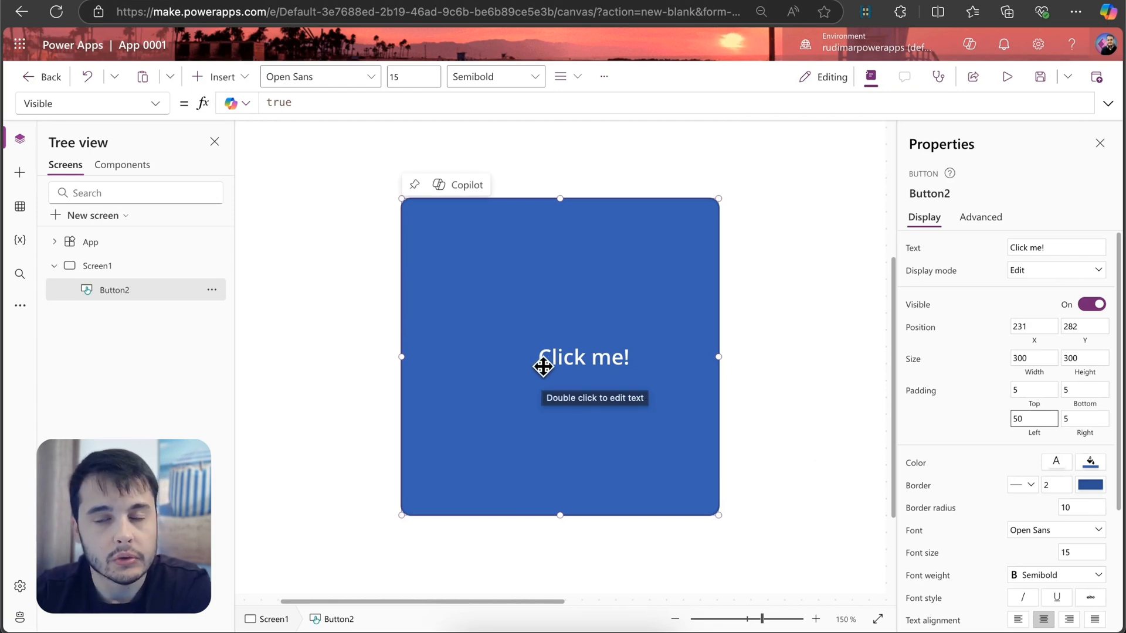
{"action": "mouse_move", "coordinate": [450, 354]}
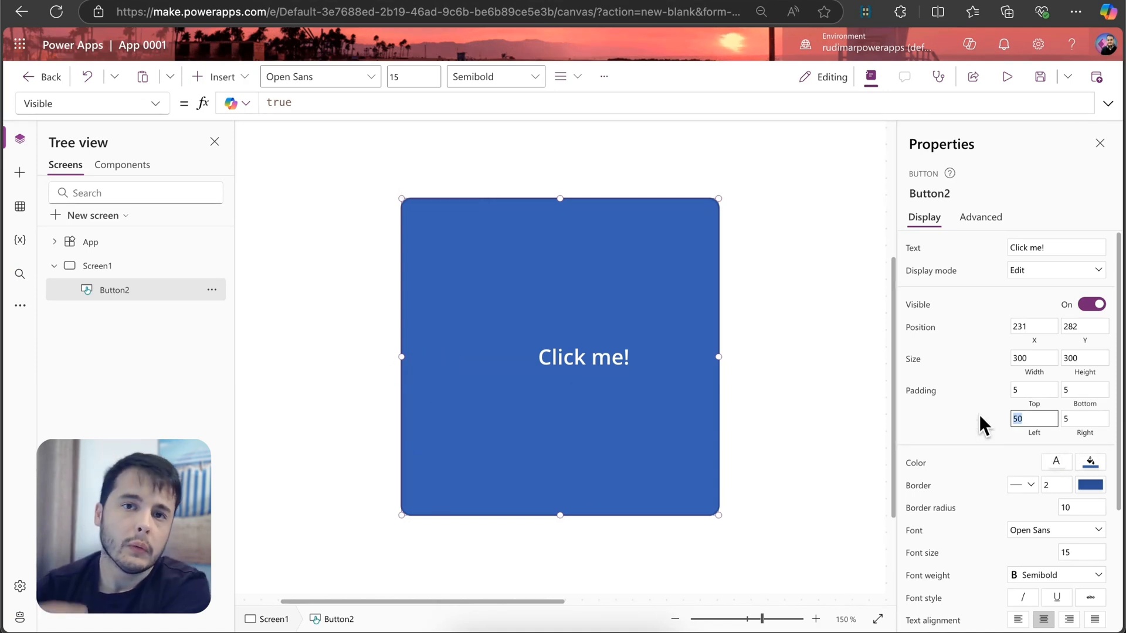
Set Padding Left back to 5 and fill the button with the orange theme colour
{"action": "type", "text": "5"}
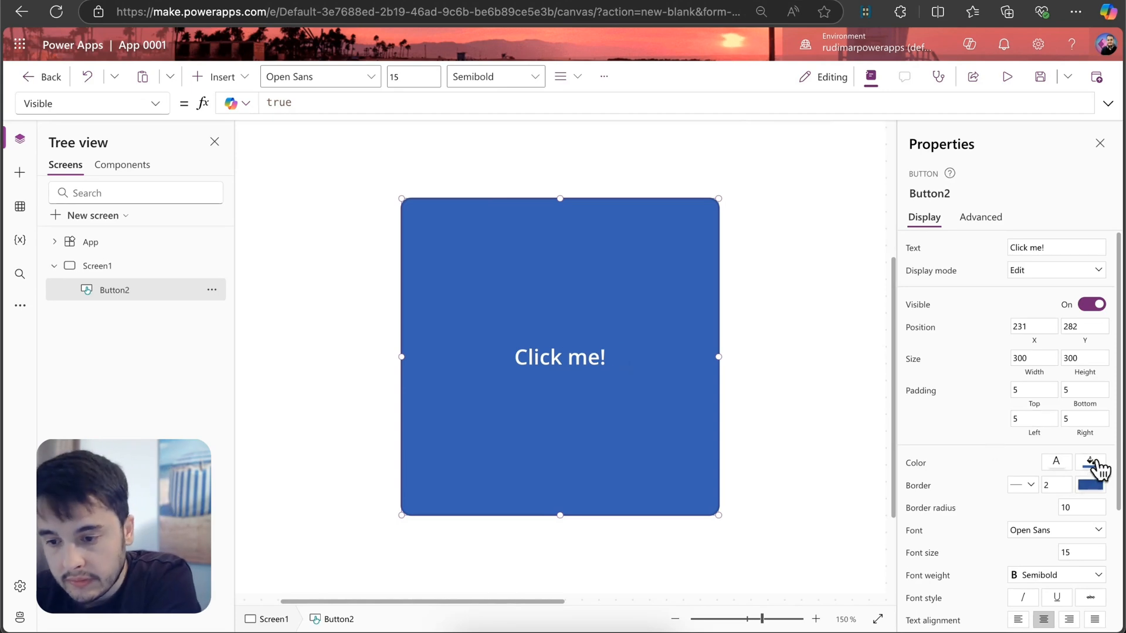
{"action": "left_click", "coordinate": [1089, 463]}
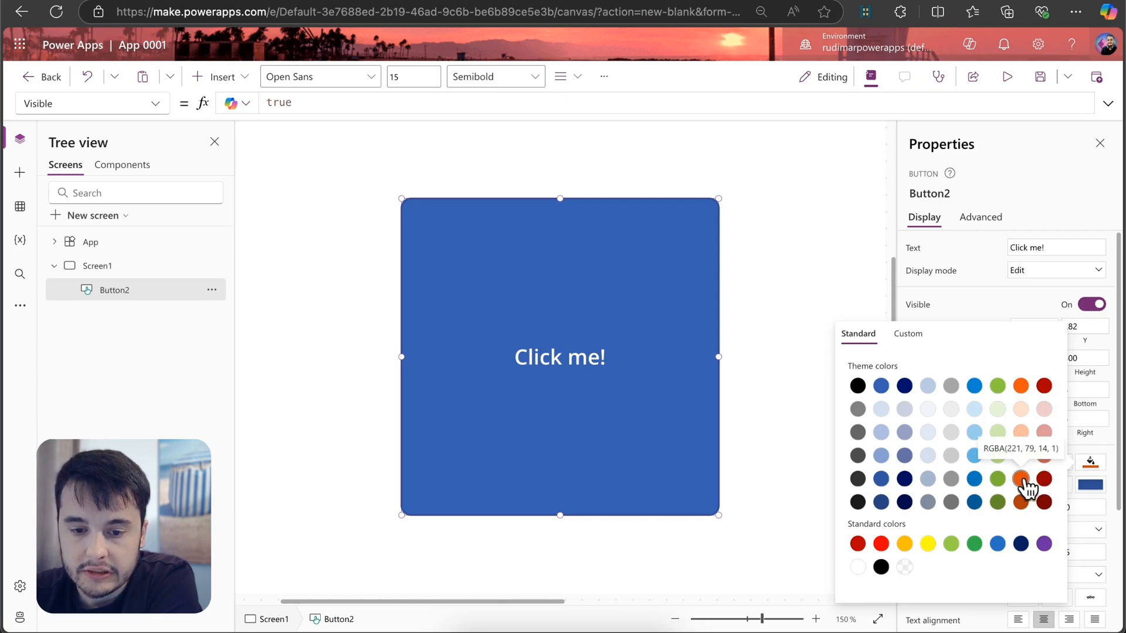
{"action": "left_click", "coordinate": [1020, 478]}
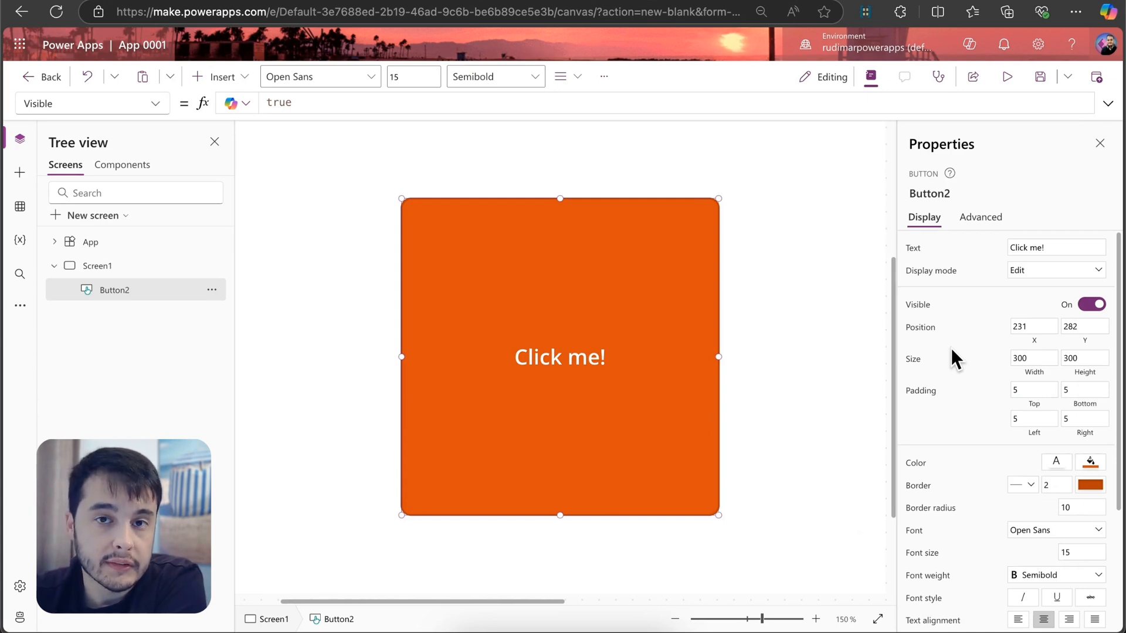
{"action": "mouse_move", "coordinate": [751, 349]}
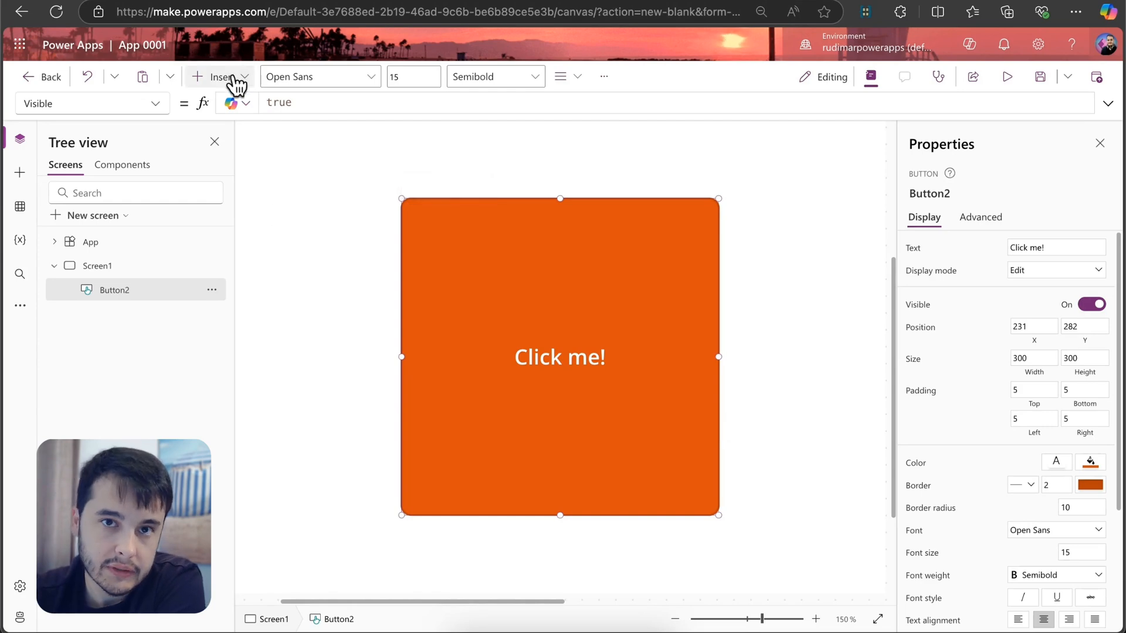
{"action": "left_click", "coordinate": [219, 78]}
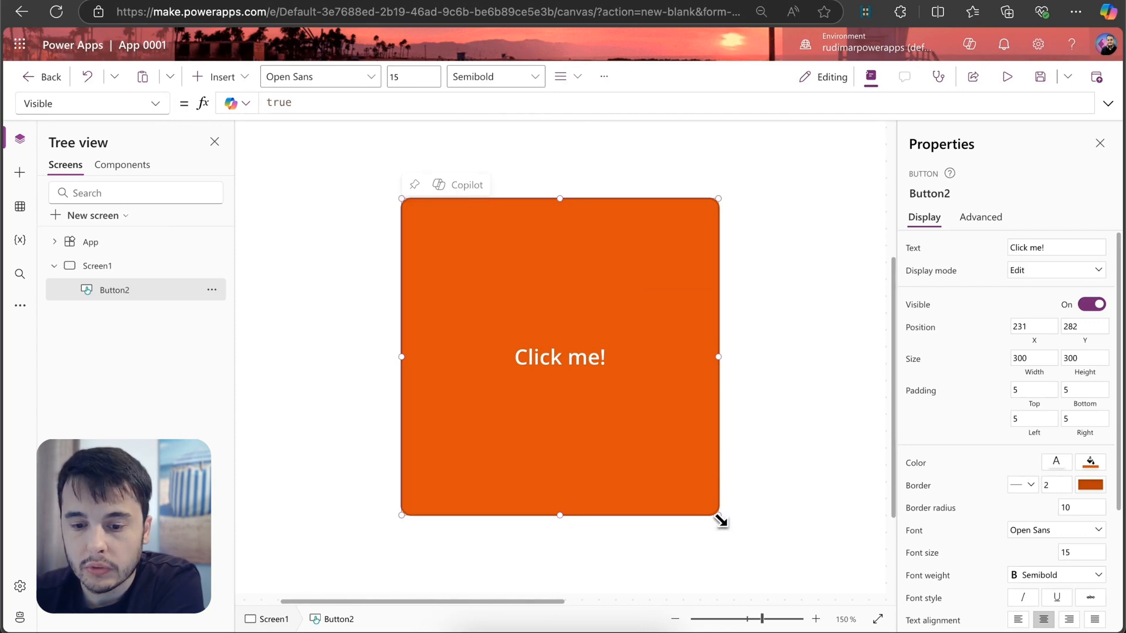
Shrink the orange button slightly and set its Border radius to 300
{"action": "left_click_drag", "start_coordinate": [718, 514], "coordinate": [712, 467]}
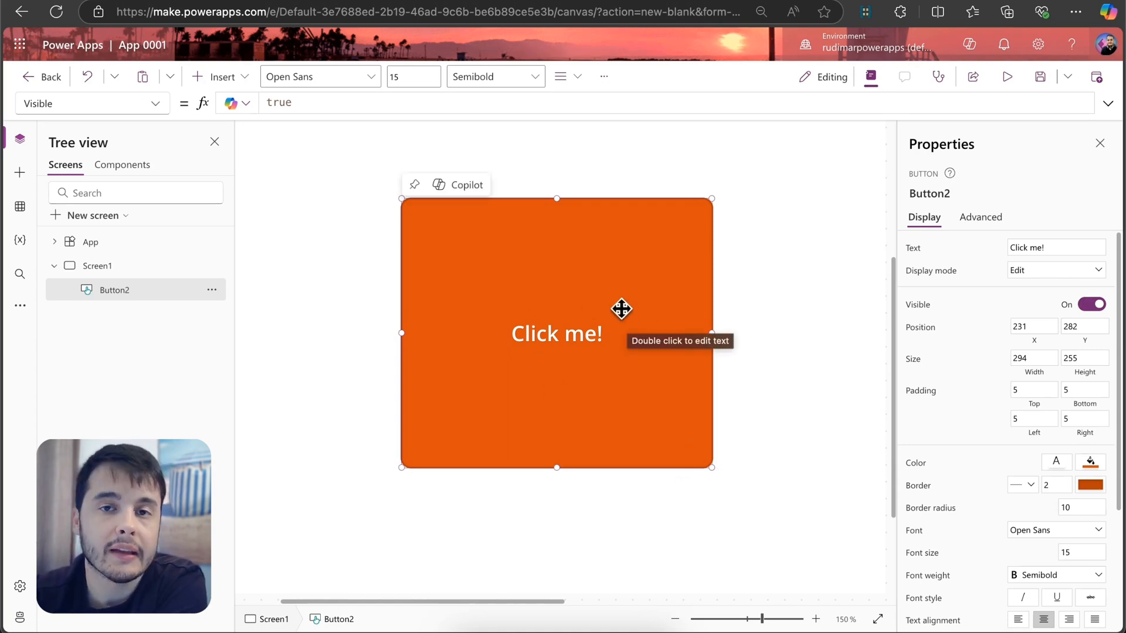
{"action": "mouse_move", "coordinate": [711, 468]}
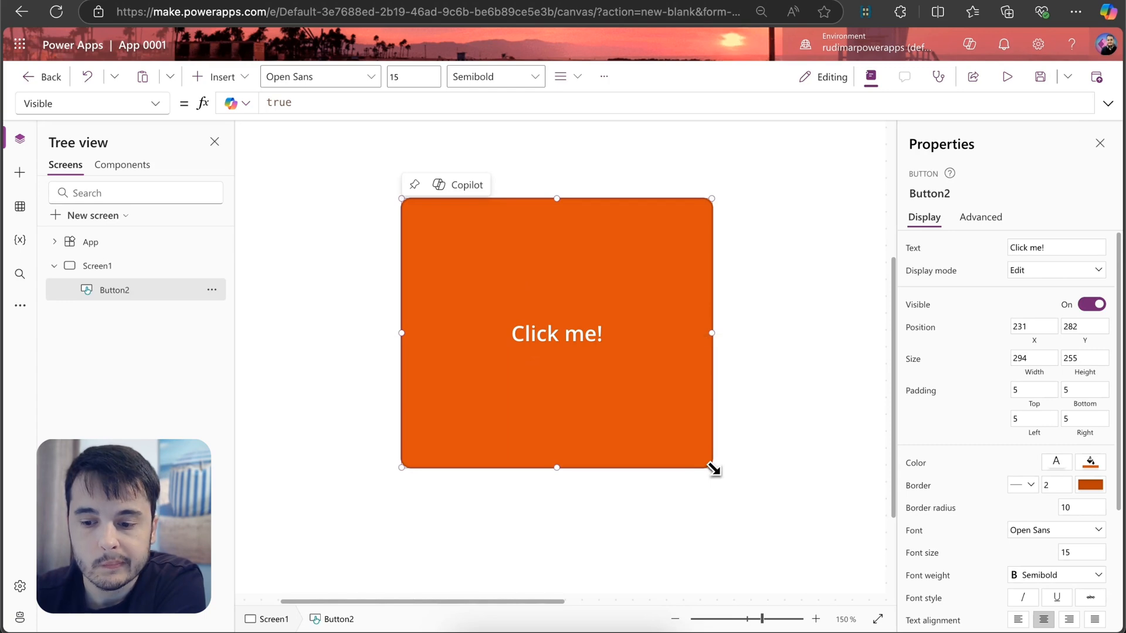
{"action": "left_click_drag", "start_coordinate": [711, 470], "coordinate": [702, 461]}
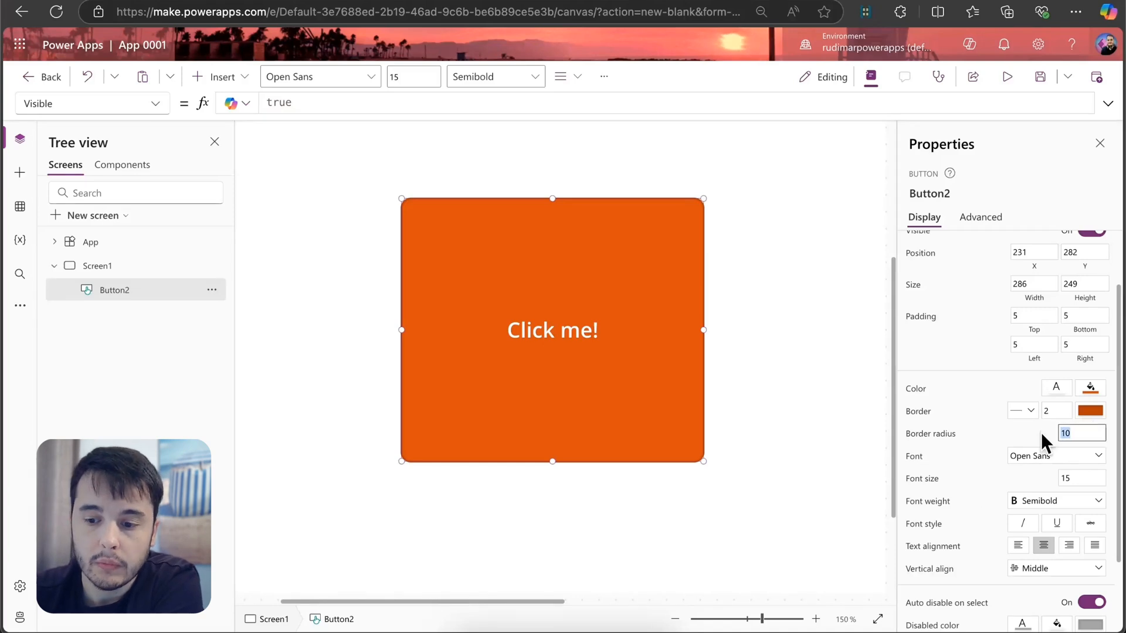
{"action": "type", "text": "300"}
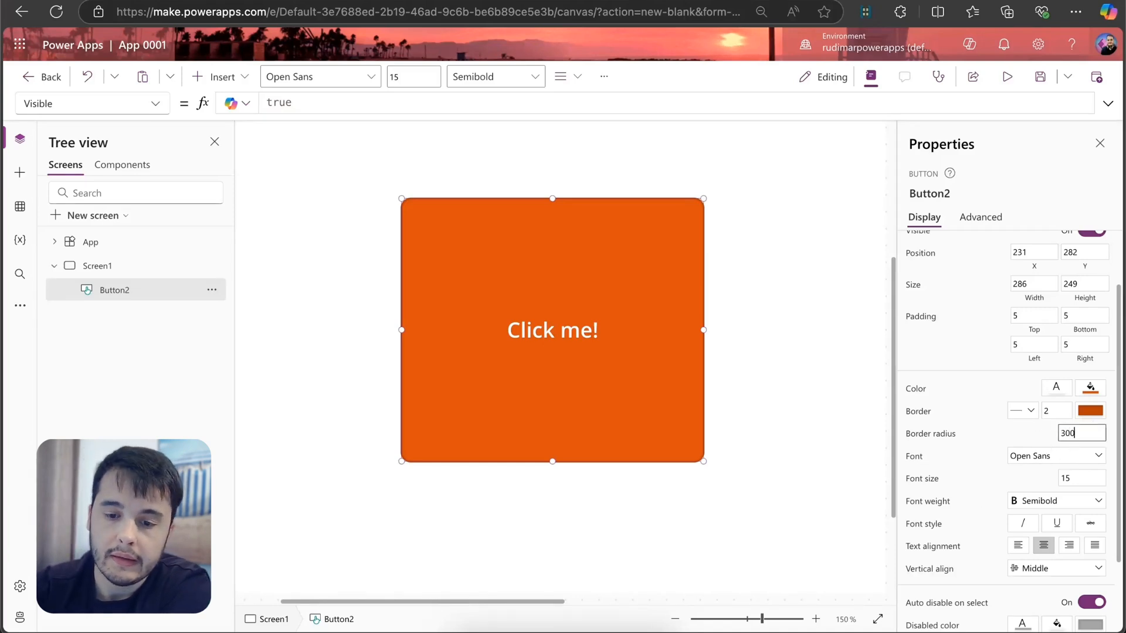
{"action": "type", "text": "300"}
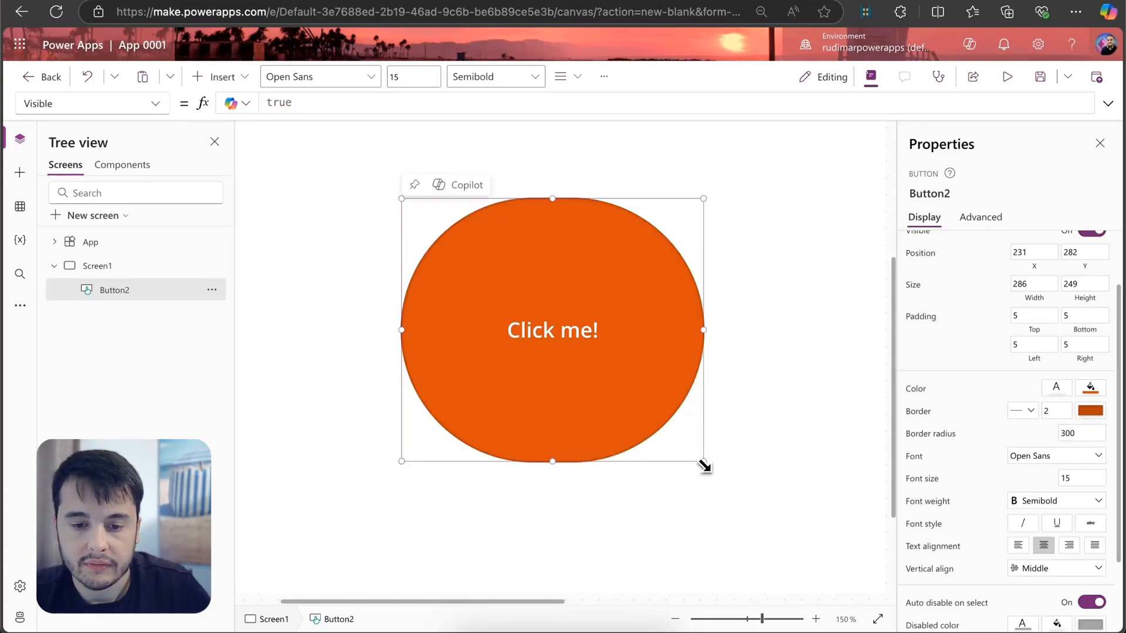
Size the rounded button to 200 by 200 so it becomes a circle
{"action": "left_click_drag", "start_coordinate": [704, 460], "coordinate": [605, 430]}
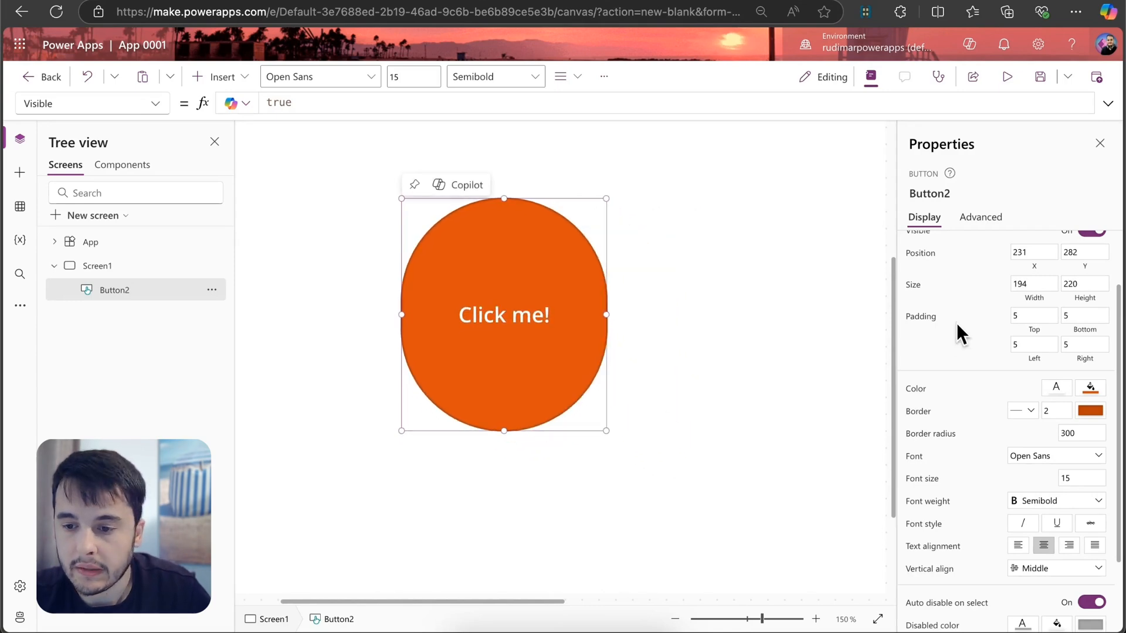
{"action": "left_click", "coordinate": [1031, 284]}
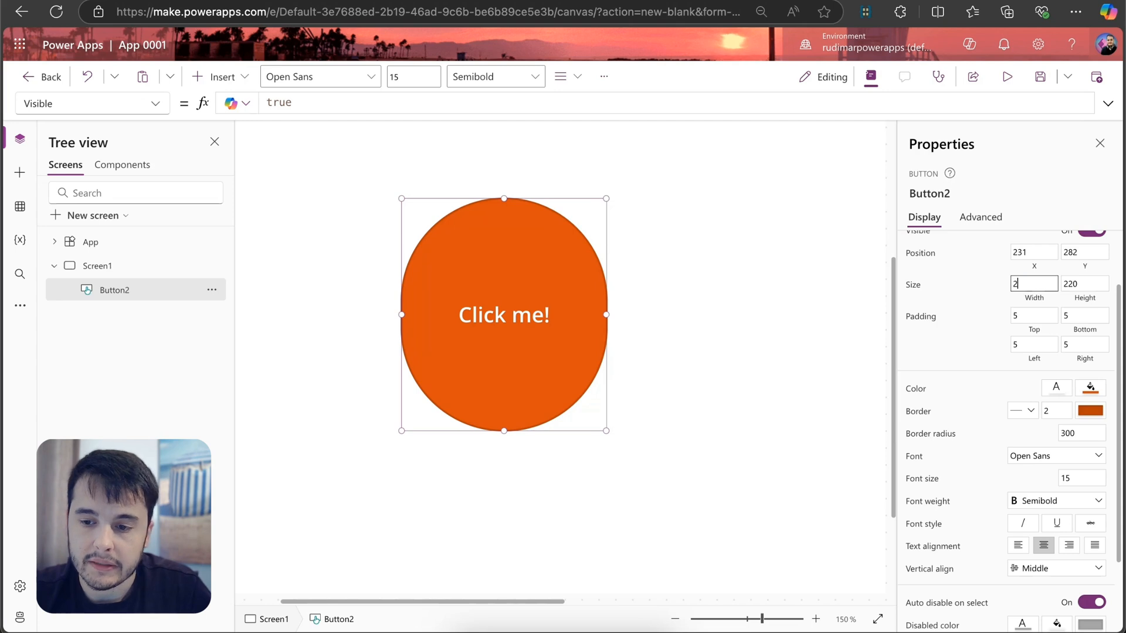
{"action": "type", "text": "200"}
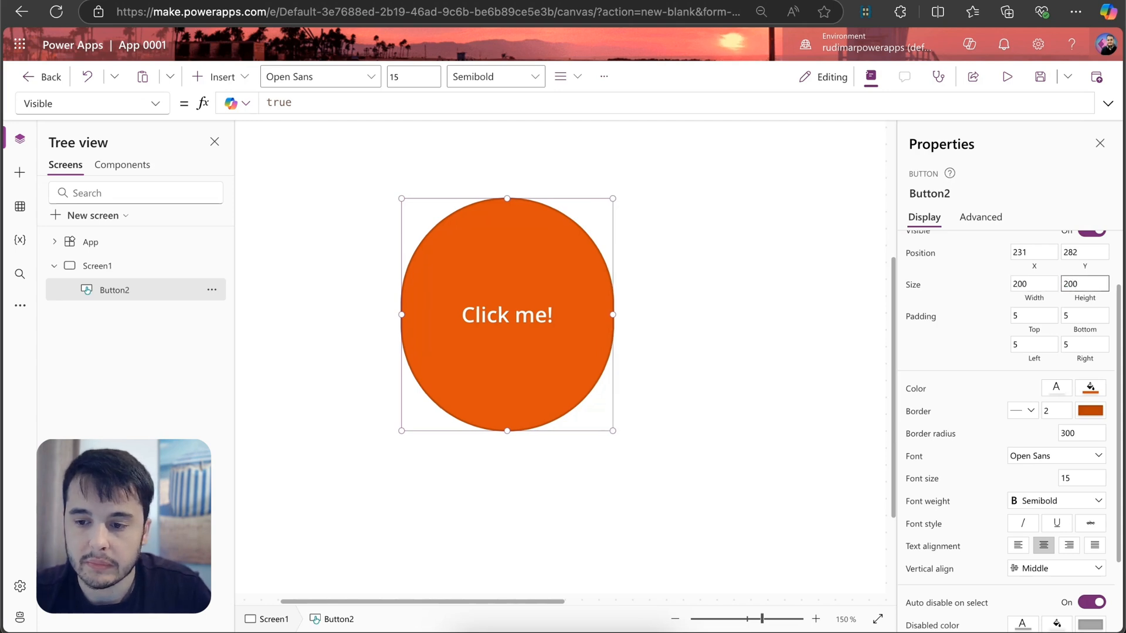
{"action": "left_click", "coordinate": [629, 366]}
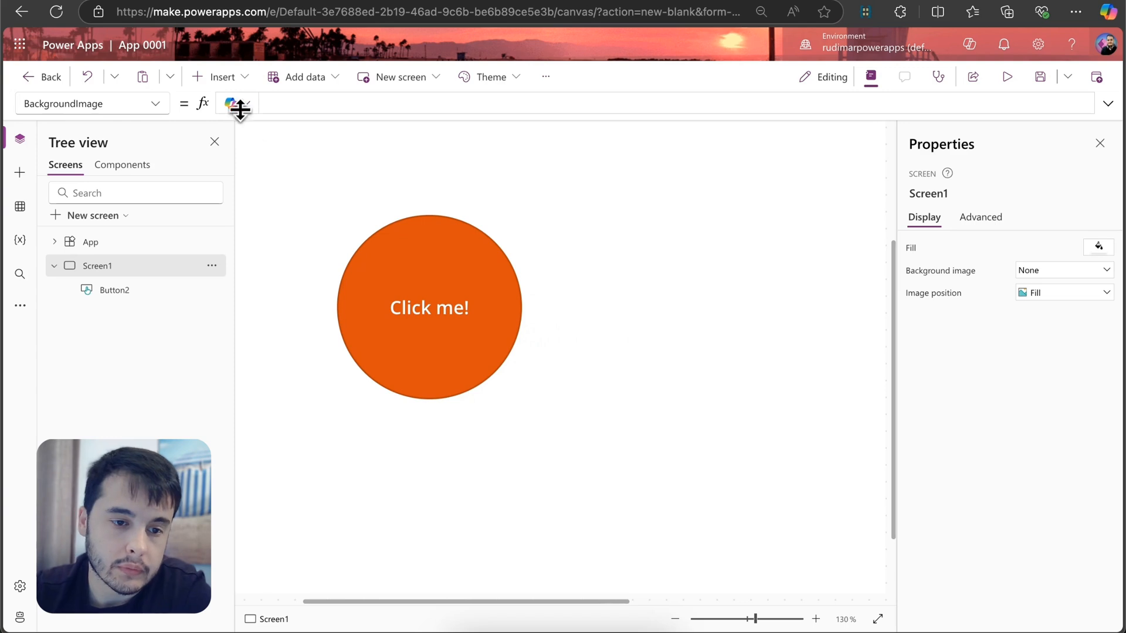
Add an Image control, enlarge it to about 330 by 257 right of the button, and list its picture sources
{"action": "left_click", "coordinate": [222, 78]}
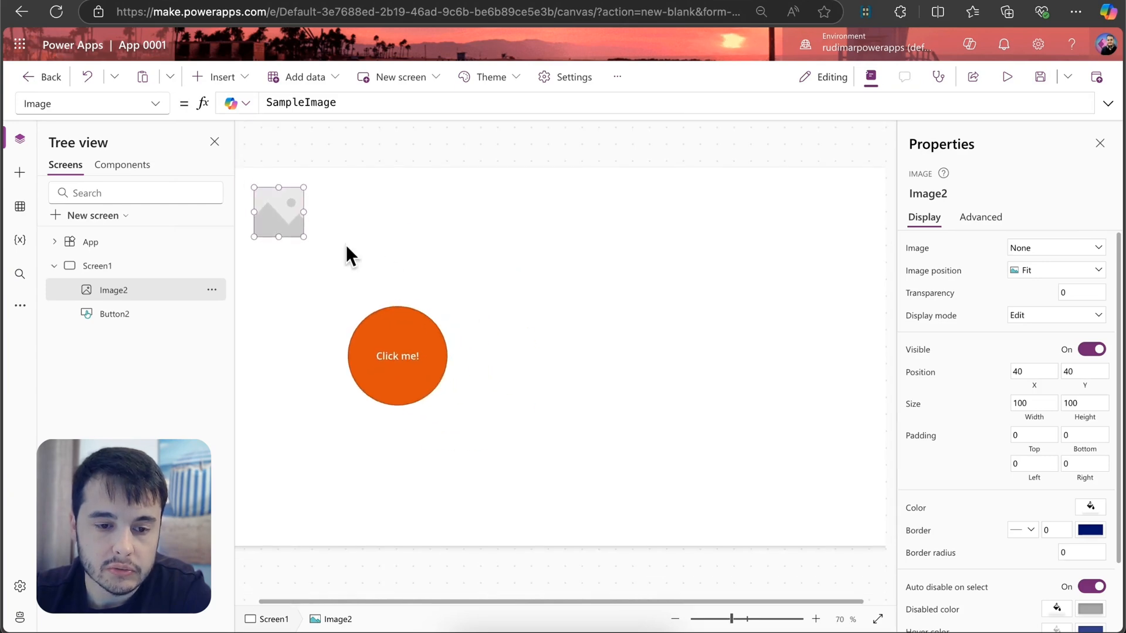
{"action": "left_click_drag", "start_coordinate": [278, 211], "coordinate": [567, 331]}
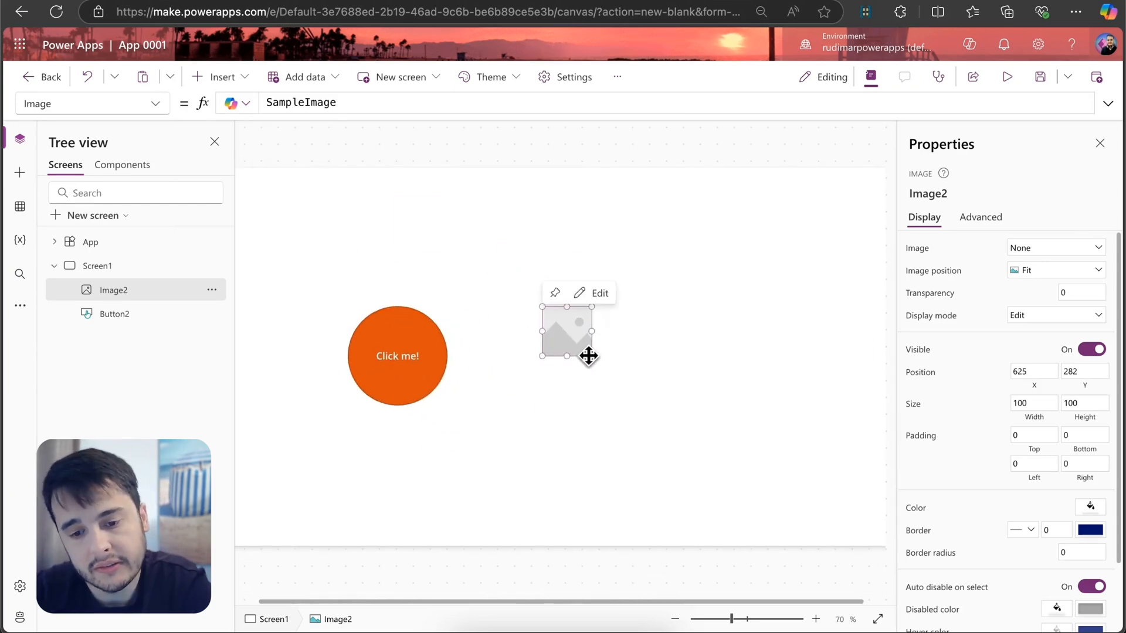
{"action": "left_click_drag", "start_coordinate": [591, 360], "coordinate": [705, 433]}
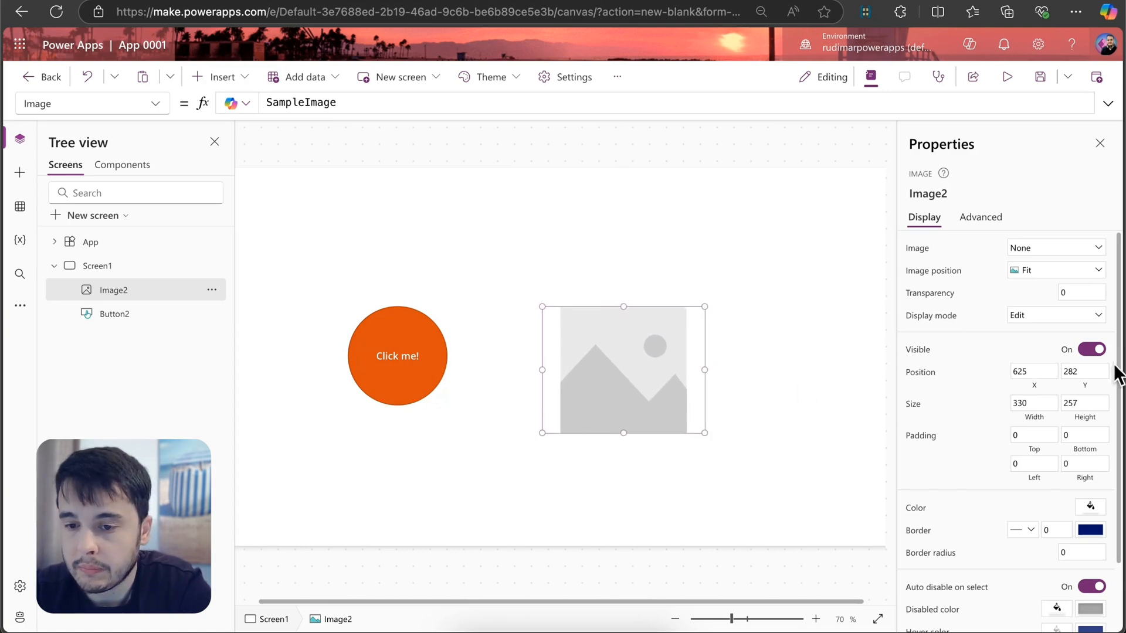
{"action": "left_click", "coordinate": [1053, 247]}
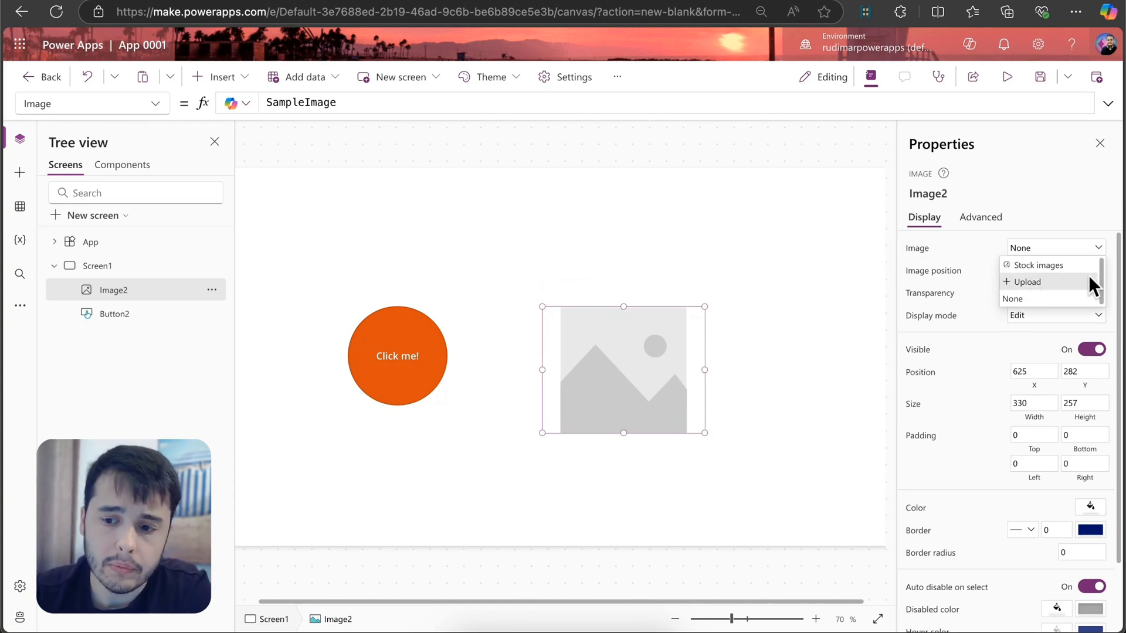
{"action": "mouse_move", "coordinate": [1034, 264]}
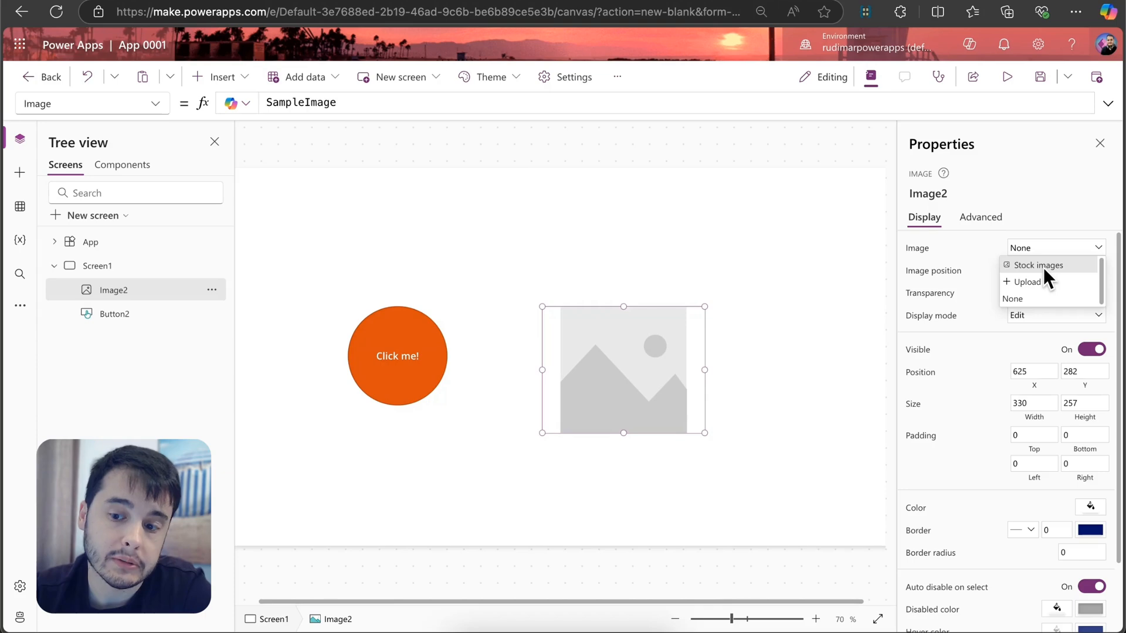
{"action": "left_click", "coordinate": [1036, 263]}
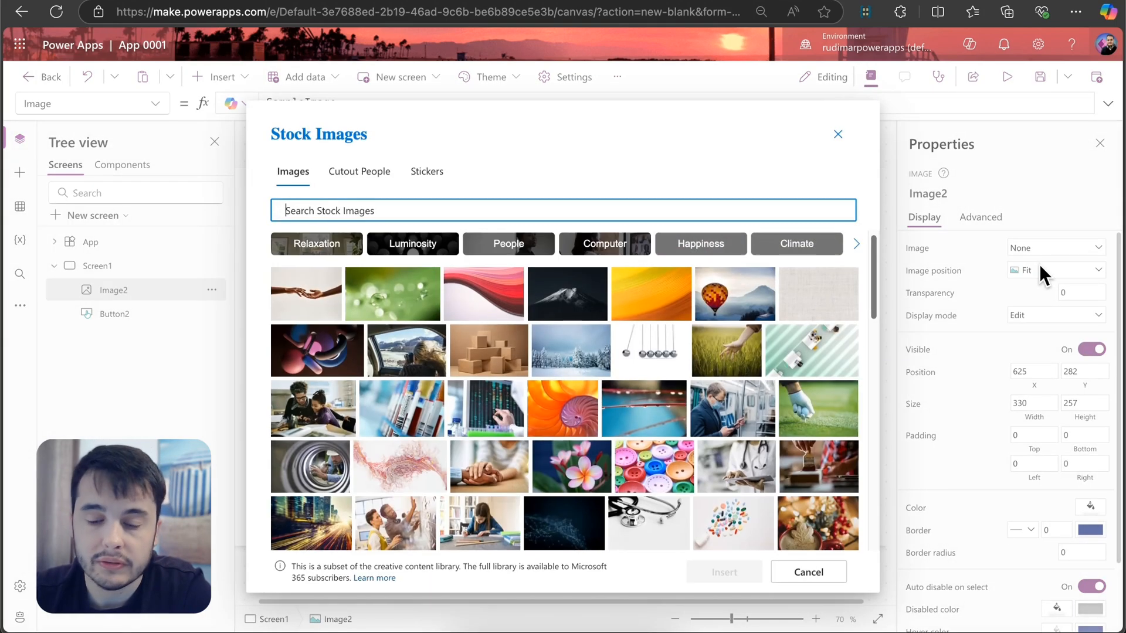
{"action": "scroll", "scroll_direction": "down", "scroll_amount": 3}
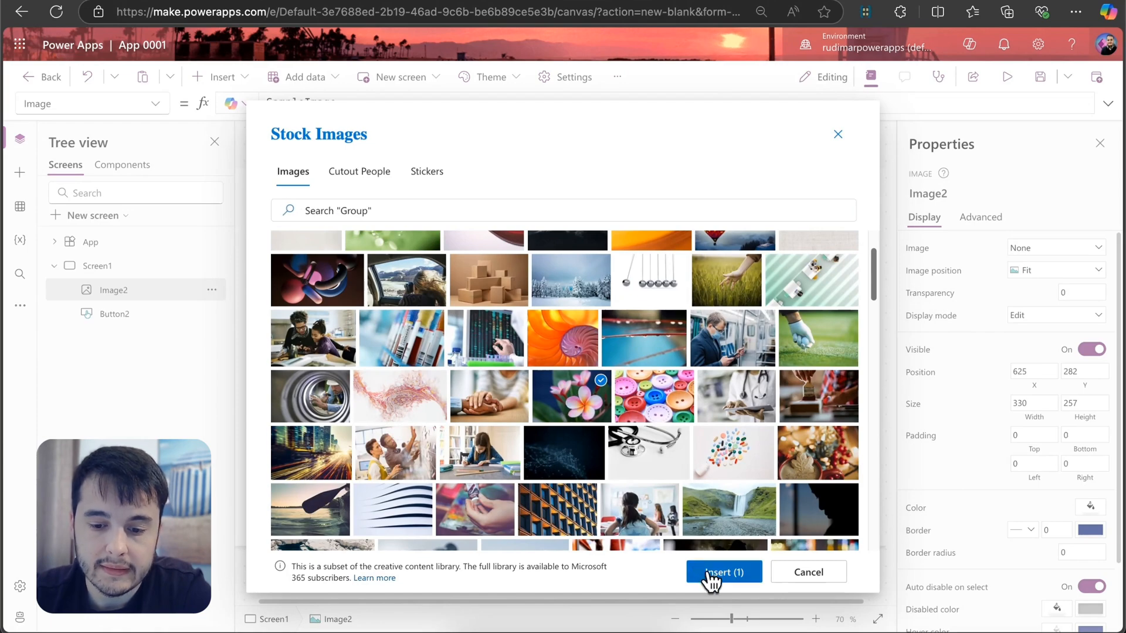
{"action": "left_click", "coordinate": [724, 571]}
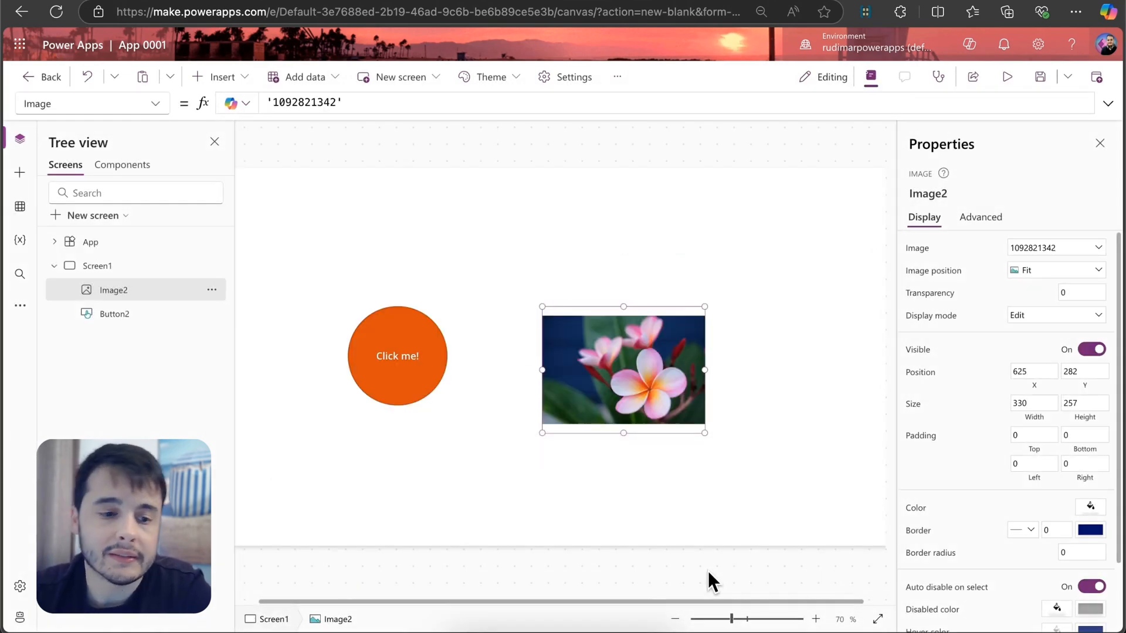
{"action": "mouse_move", "coordinate": [686, 368]}
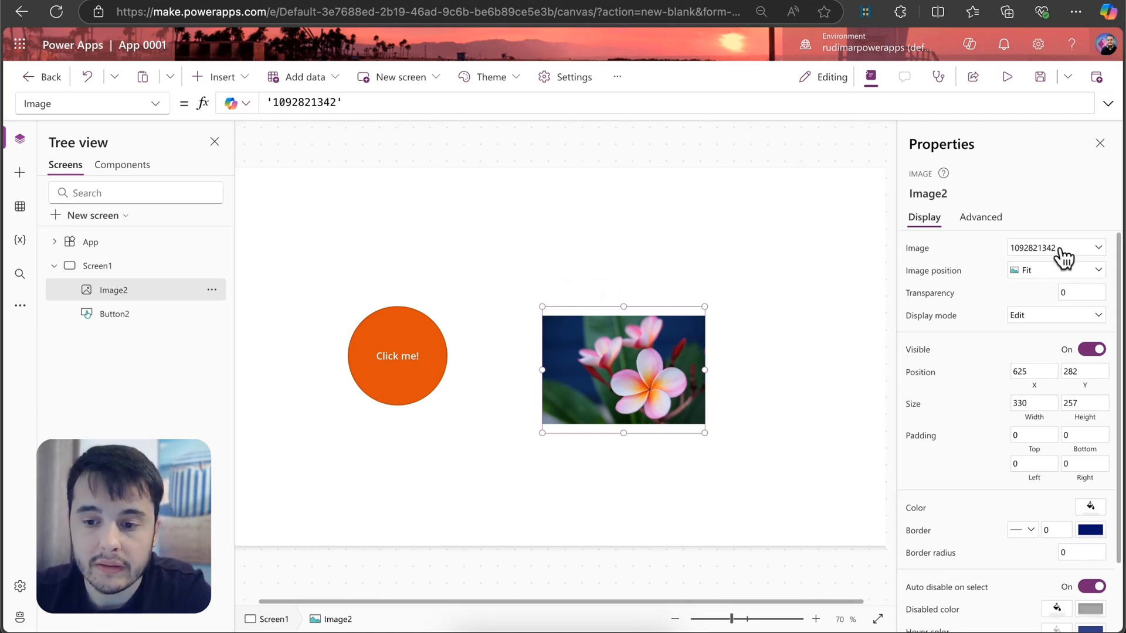
{"action": "mouse_move", "coordinate": [1045, 308]}
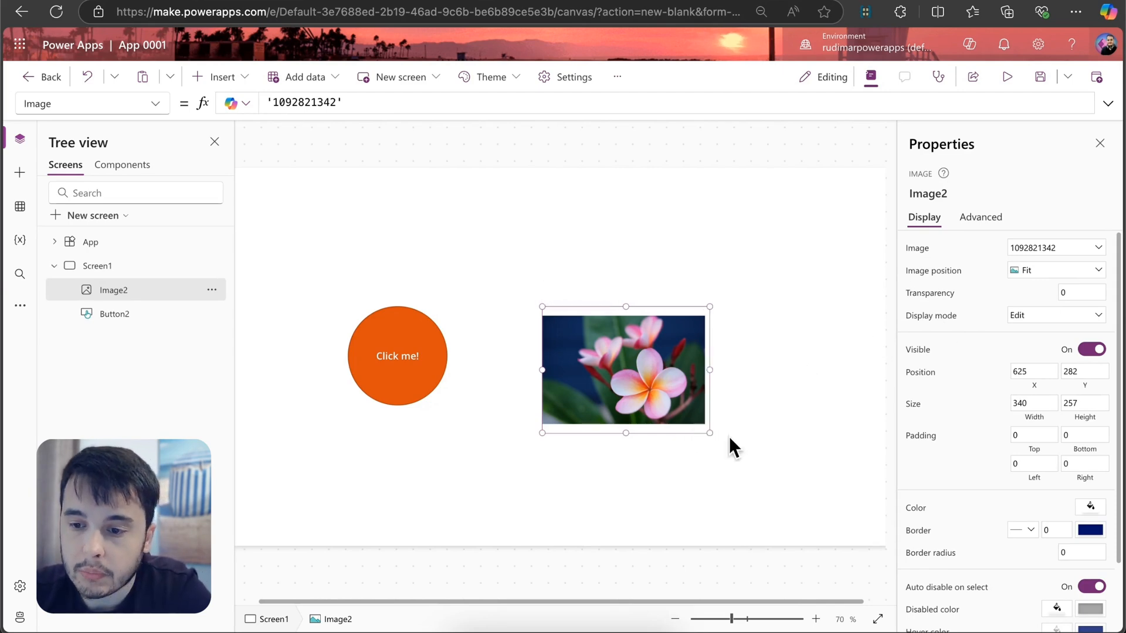
Enlarge the flower image to 690 by 422, set Image position to Fill and transparency 0.5
{"action": "left_click_drag", "start_coordinate": [709, 432], "coordinate": [804, 459]}
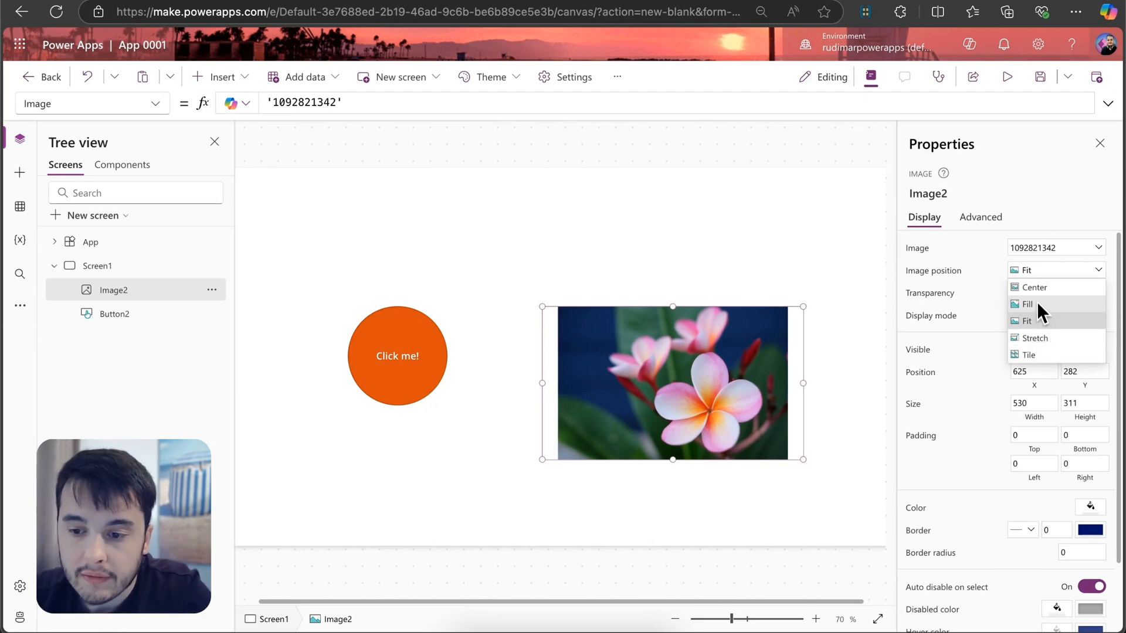
{"action": "left_click", "coordinate": [1027, 303]}
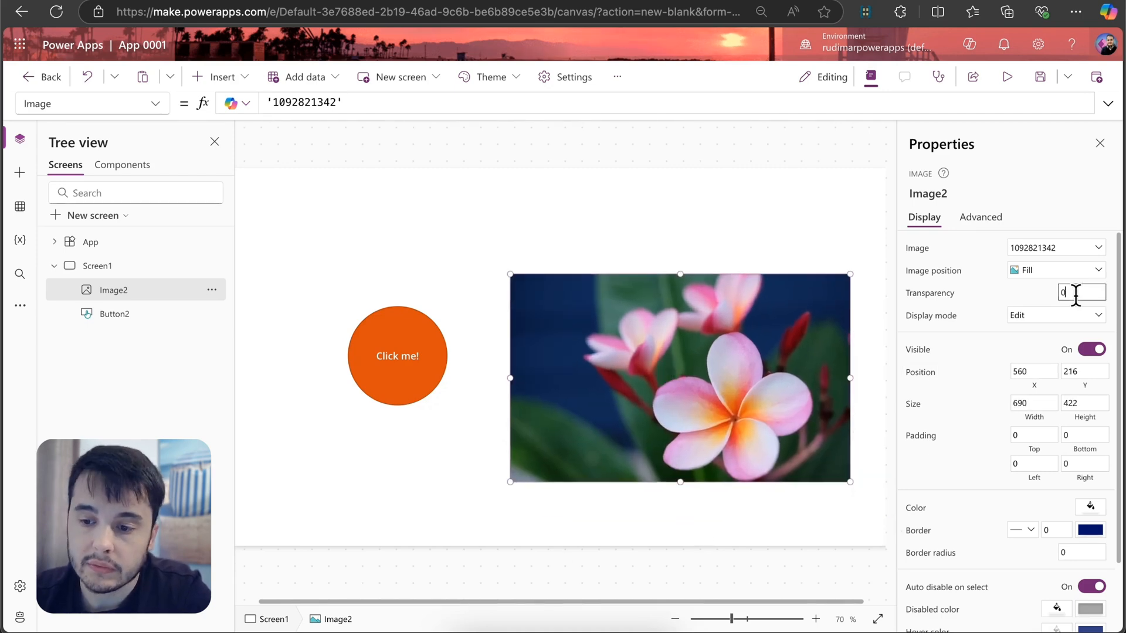
{"action": "left_click", "coordinate": [1079, 292]}
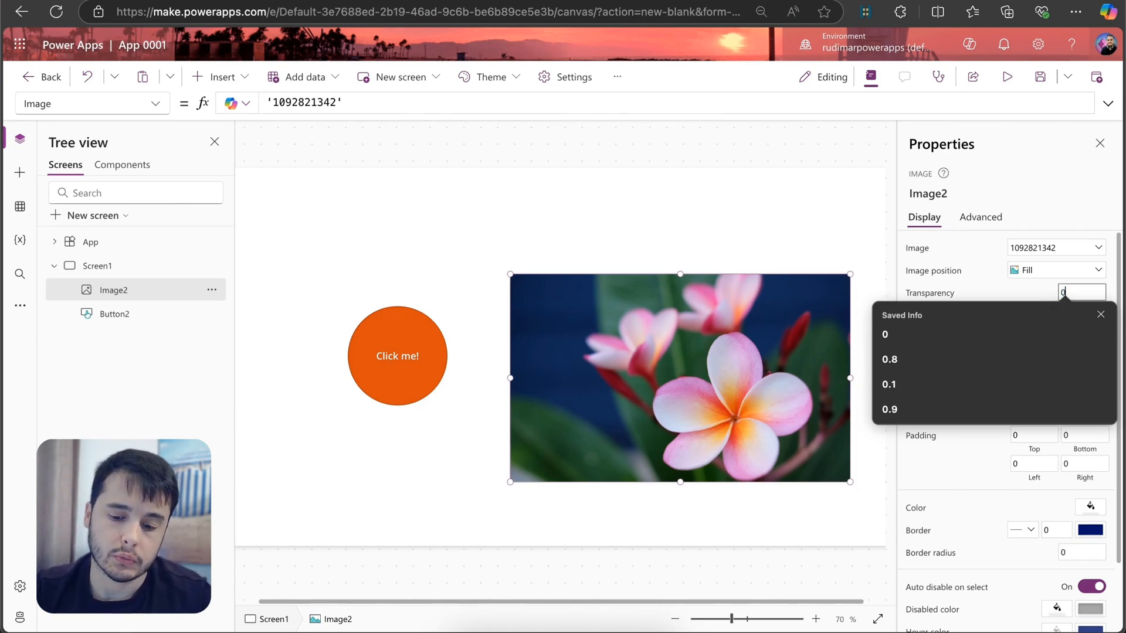
{"action": "type", "text": "0.5"}
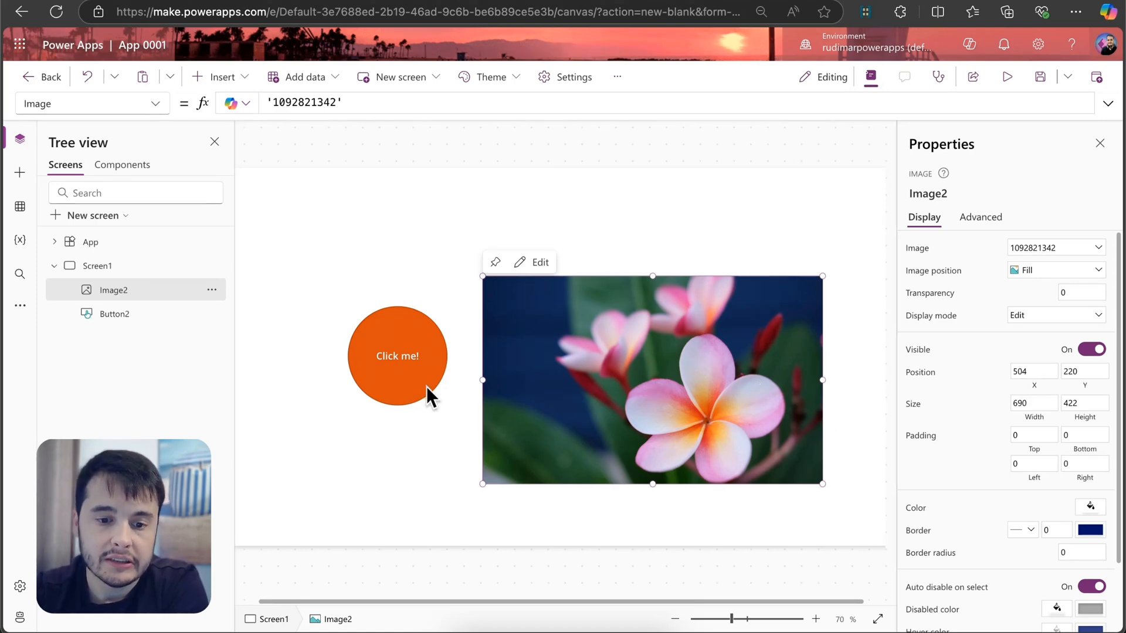
{"action": "left_click", "coordinate": [397, 355]}
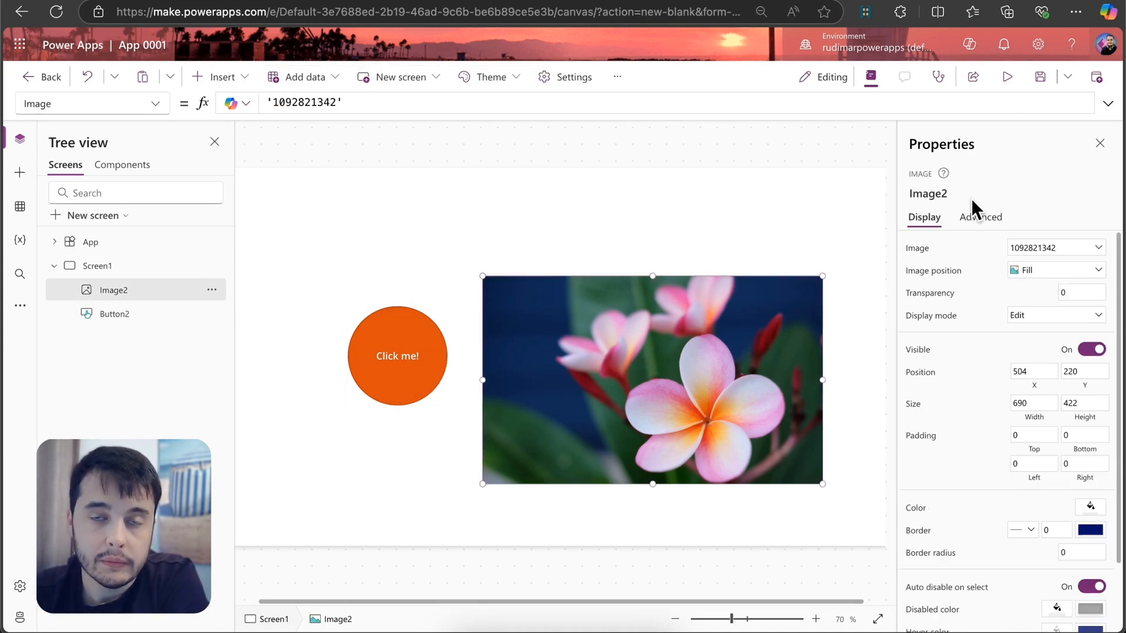
{"action": "left_click", "coordinate": [980, 217]}
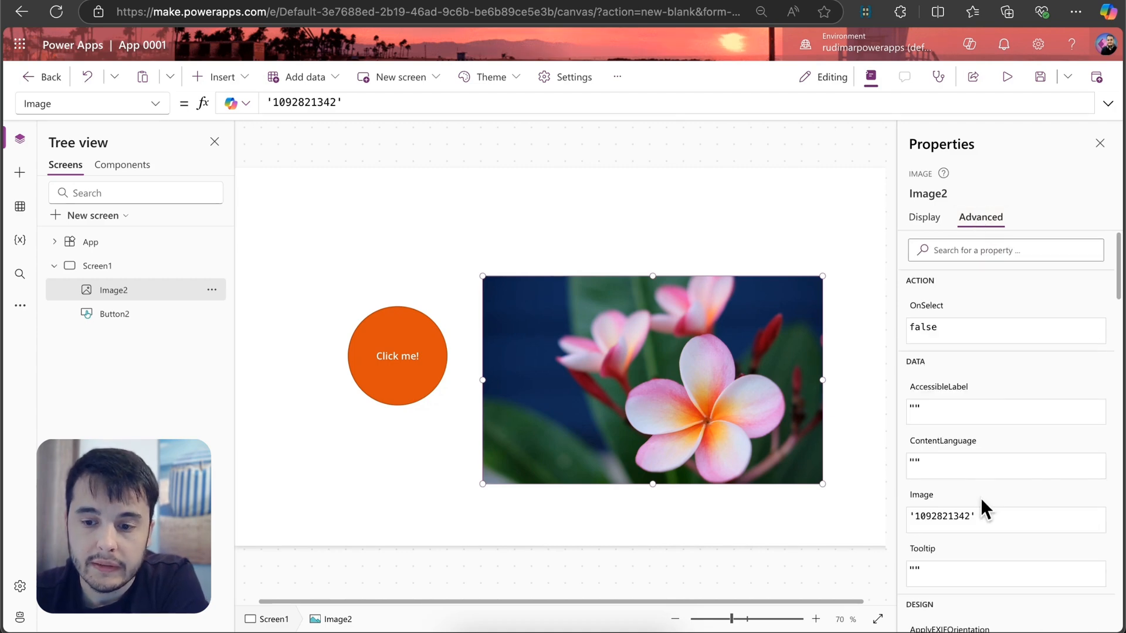
{"action": "mouse_move", "coordinate": [985, 510]}
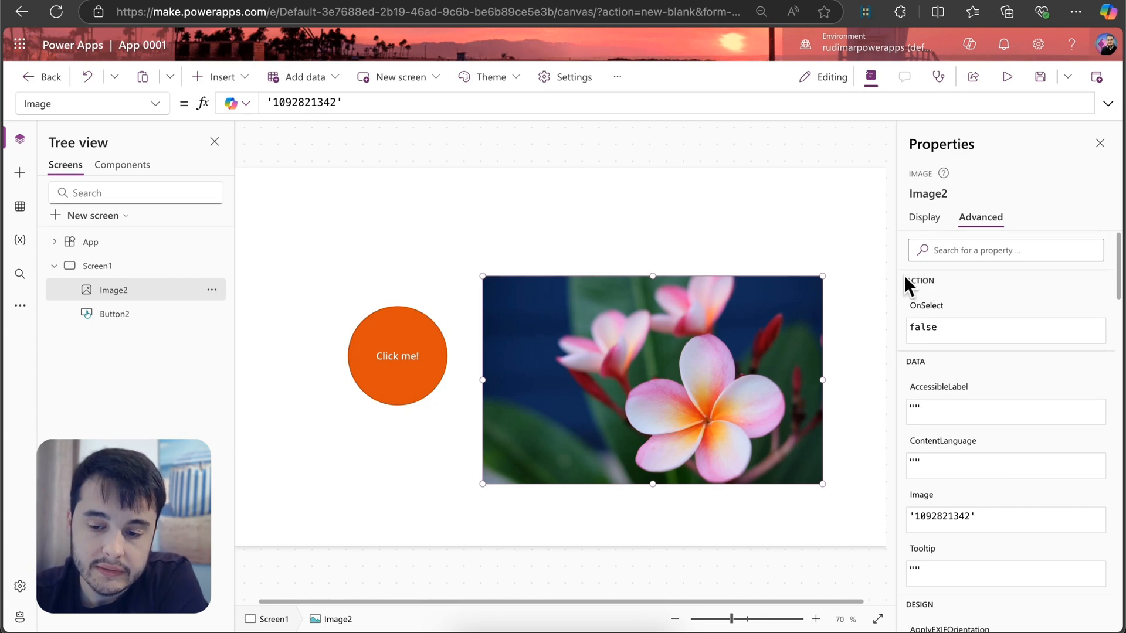
{"action": "mouse_move", "coordinate": [1015, 372]}
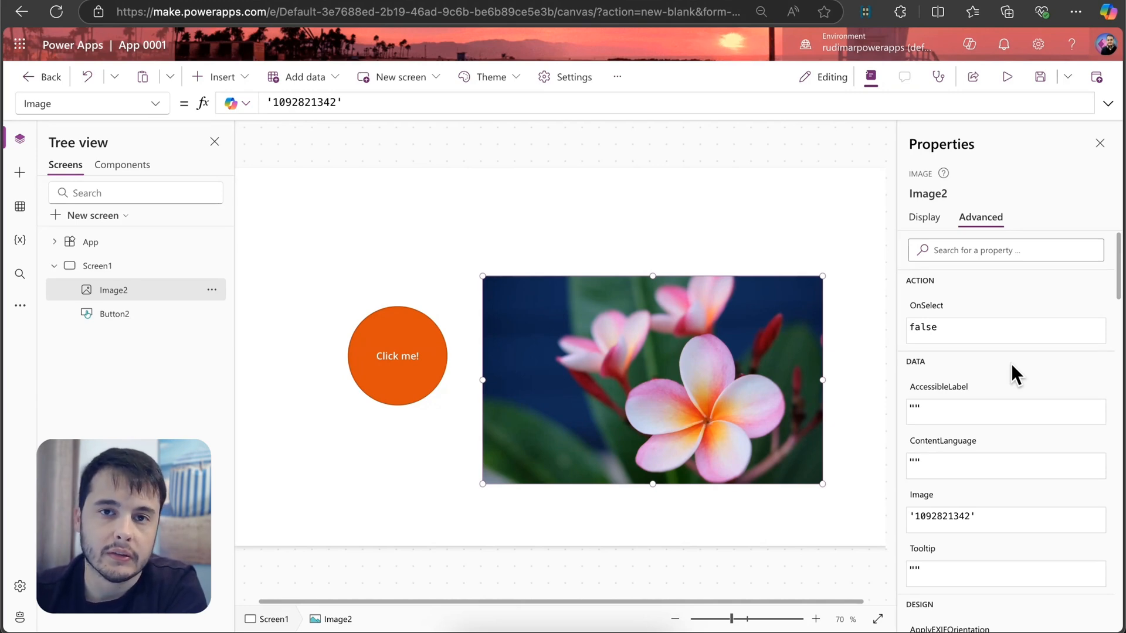
{"action": "mouse_move", "coordinate": [965, 361]}
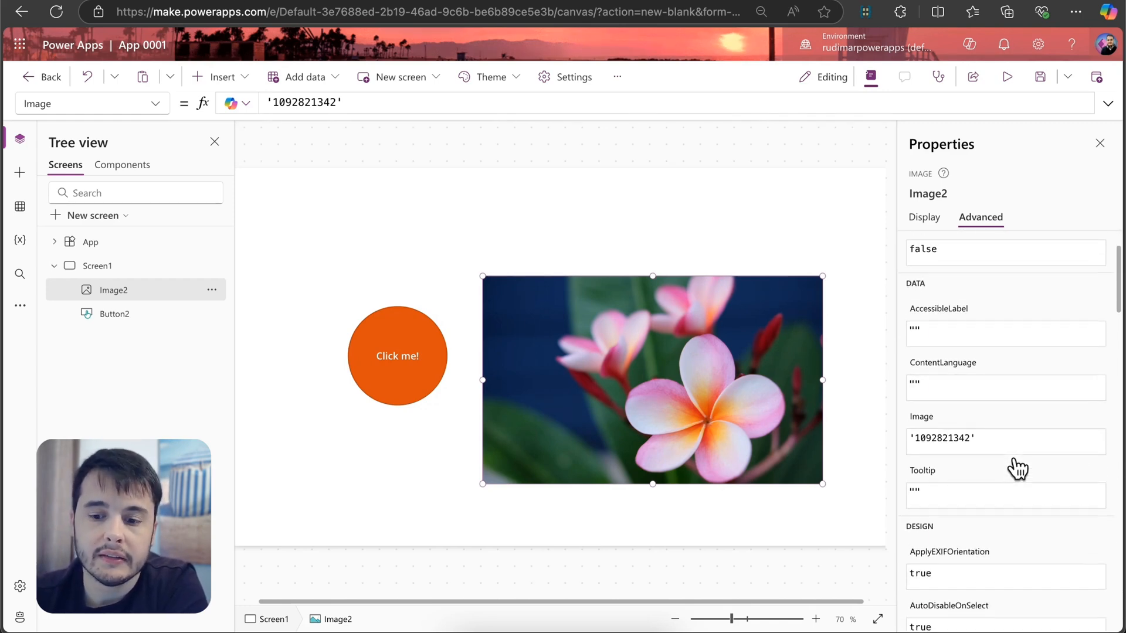
{"action": "scroll", "scroll_direction": "down", "scroll_amount": 3}
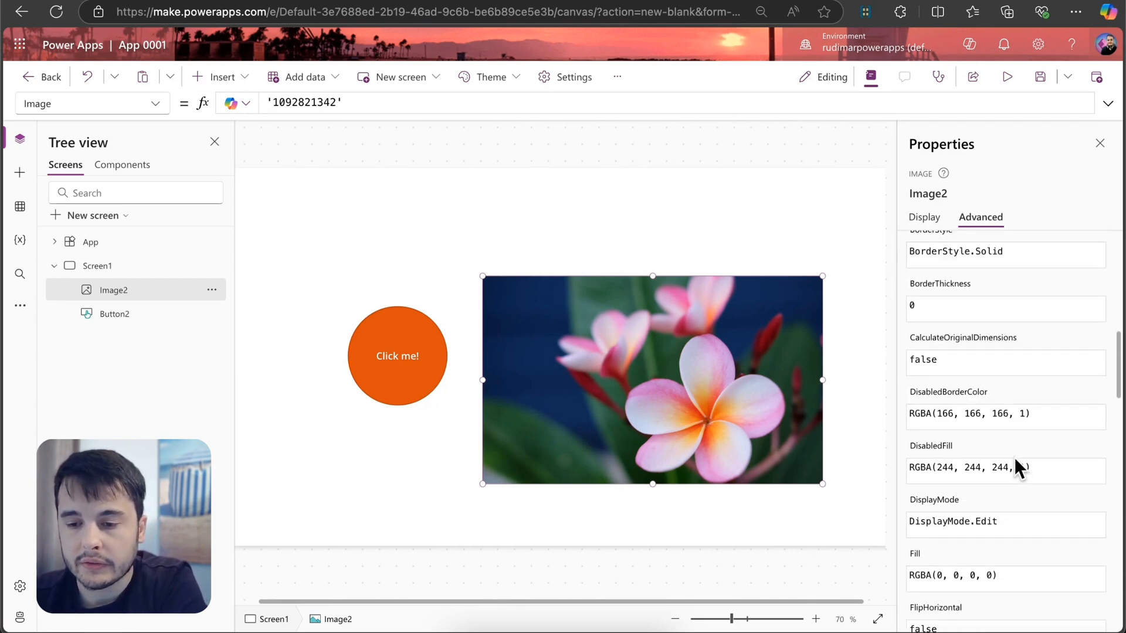
{"action": "scroll", "scroll_direction": "down", "scroll_amount": 3}
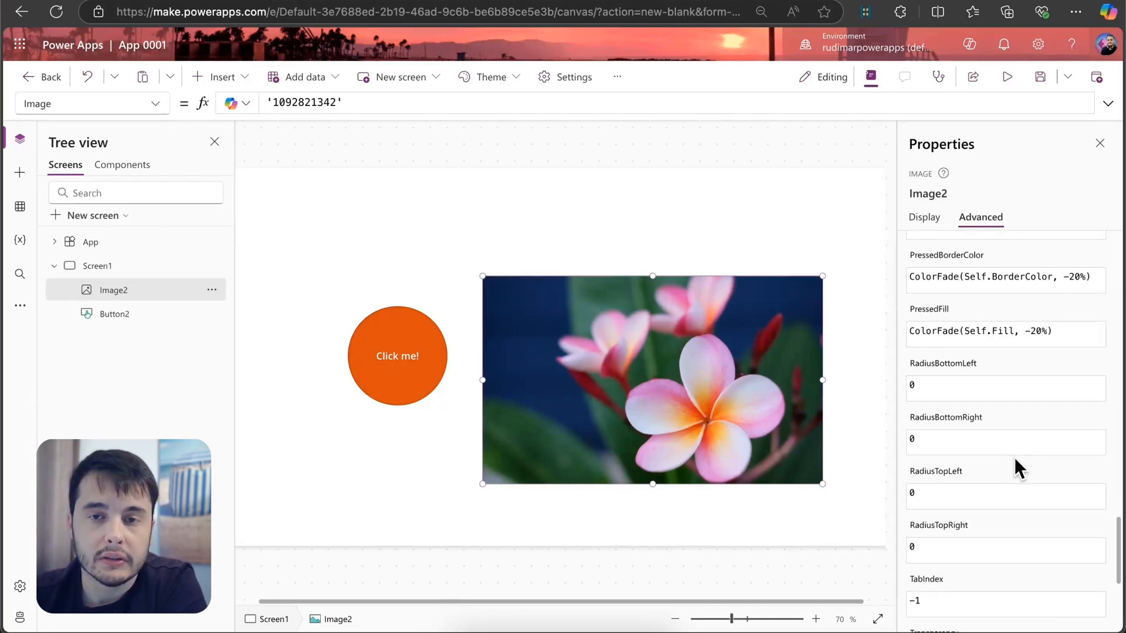
{"action": "scroll", "scroll_direction": "down", "scroll_amount": 3}
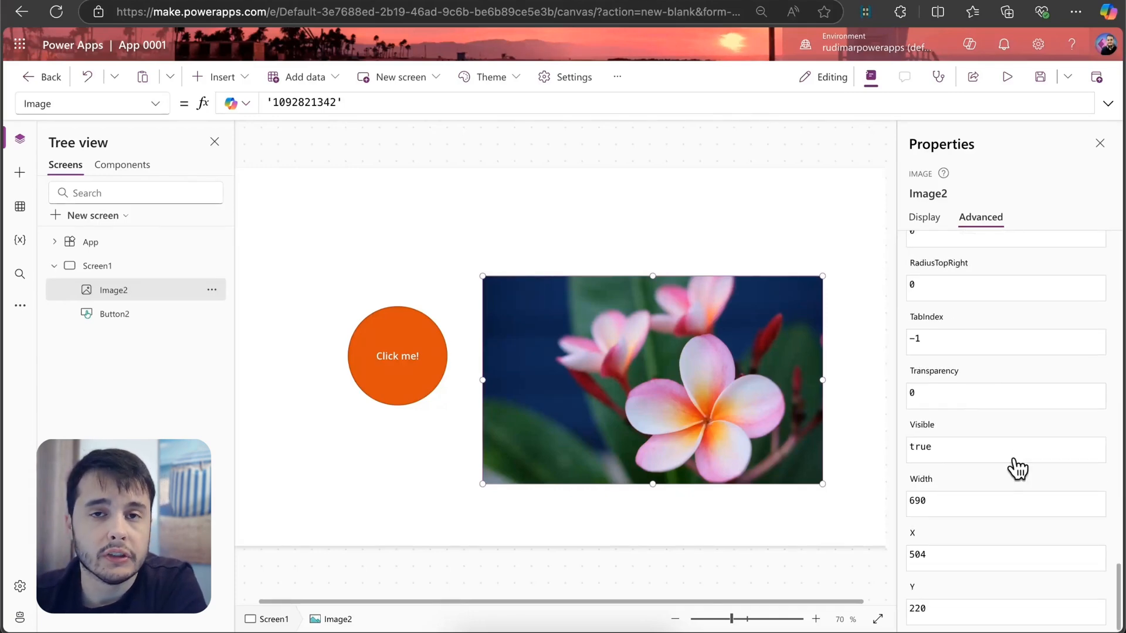
{"action": "left_click", "coordinate": [924, 217]}
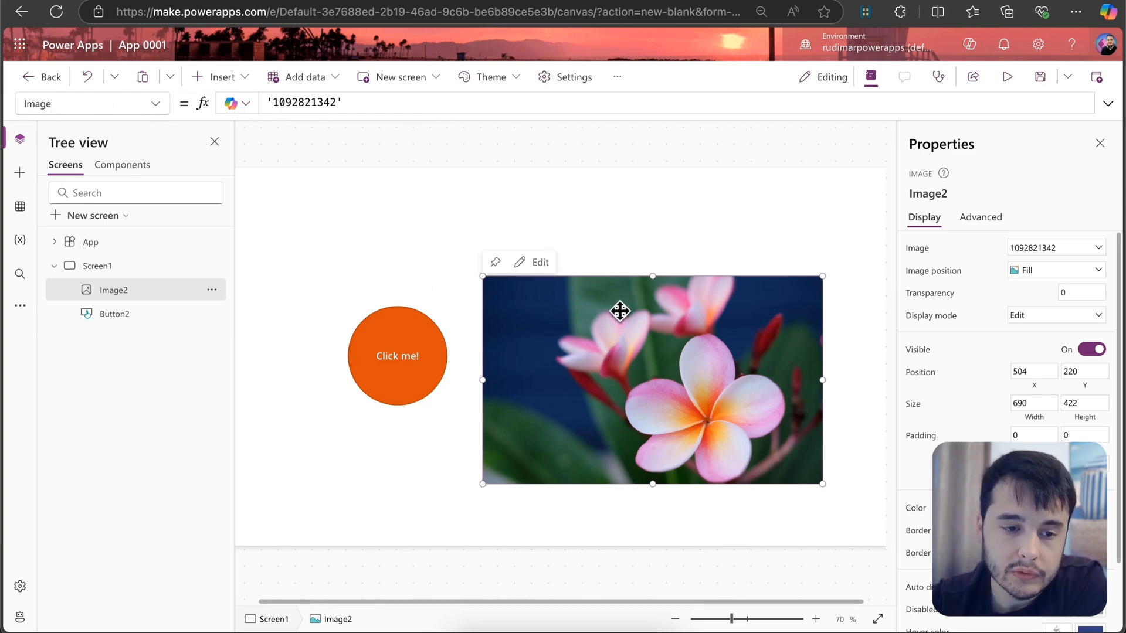
Select Button2 and pick its Text property in the formula bar to change the label to 'Click!'
{"action": "left_click", "coordinate": [91, 103]}
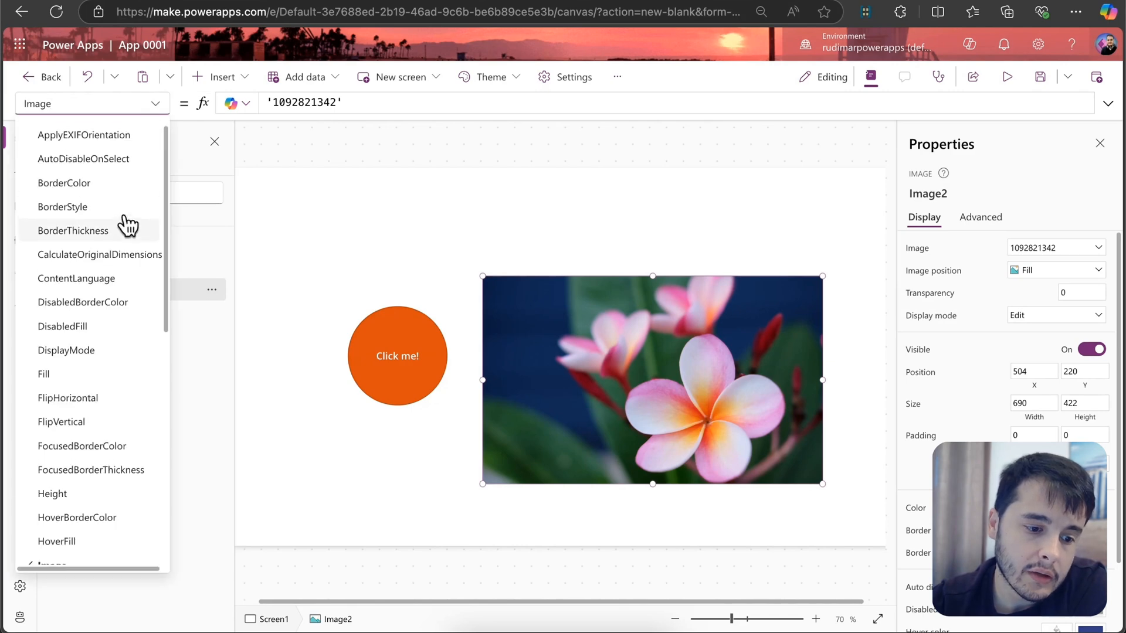
{"action": "scroll", "scroll_direction": "down", "scroll_amount": 3}
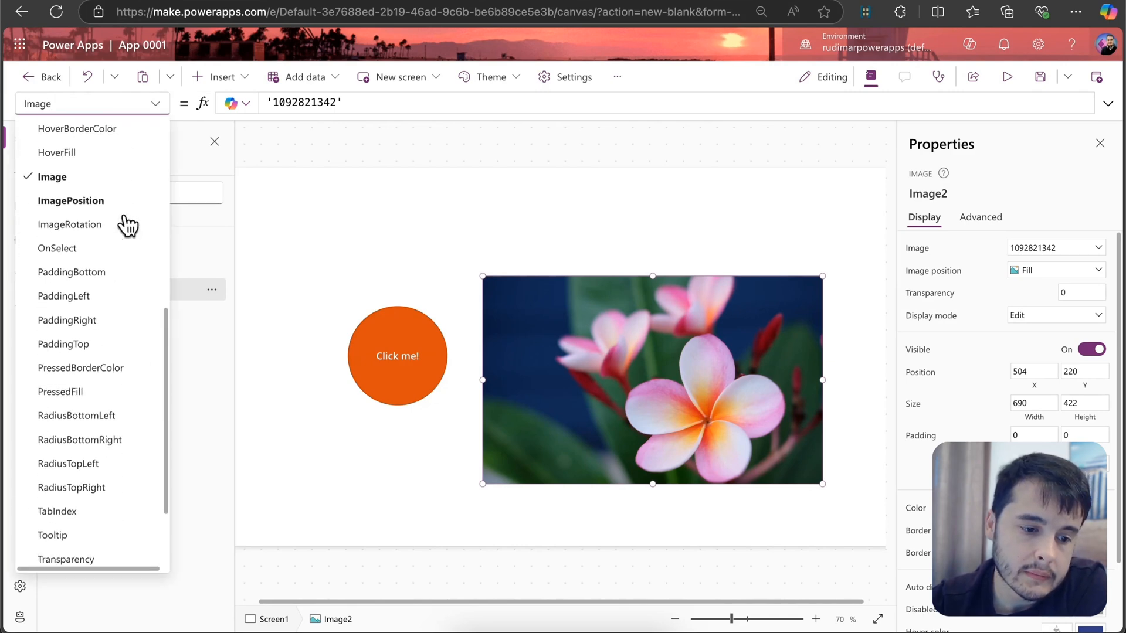
{"action": "left_click", "coordinate": [397, 355]}
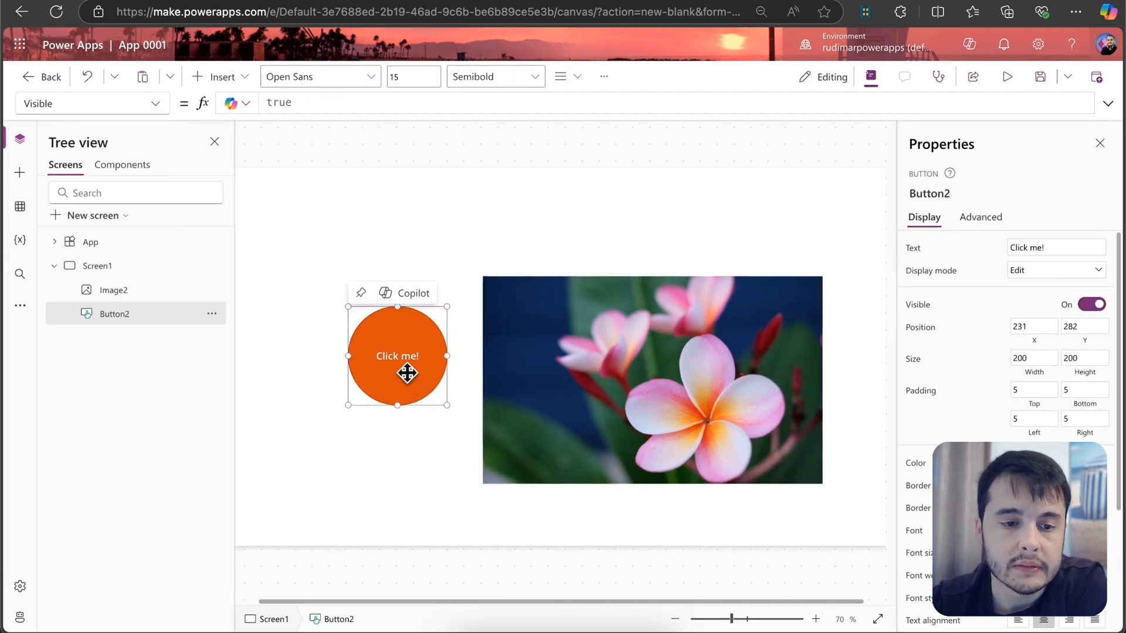
{"action": "left_click", "coordinate": [91, 103]}
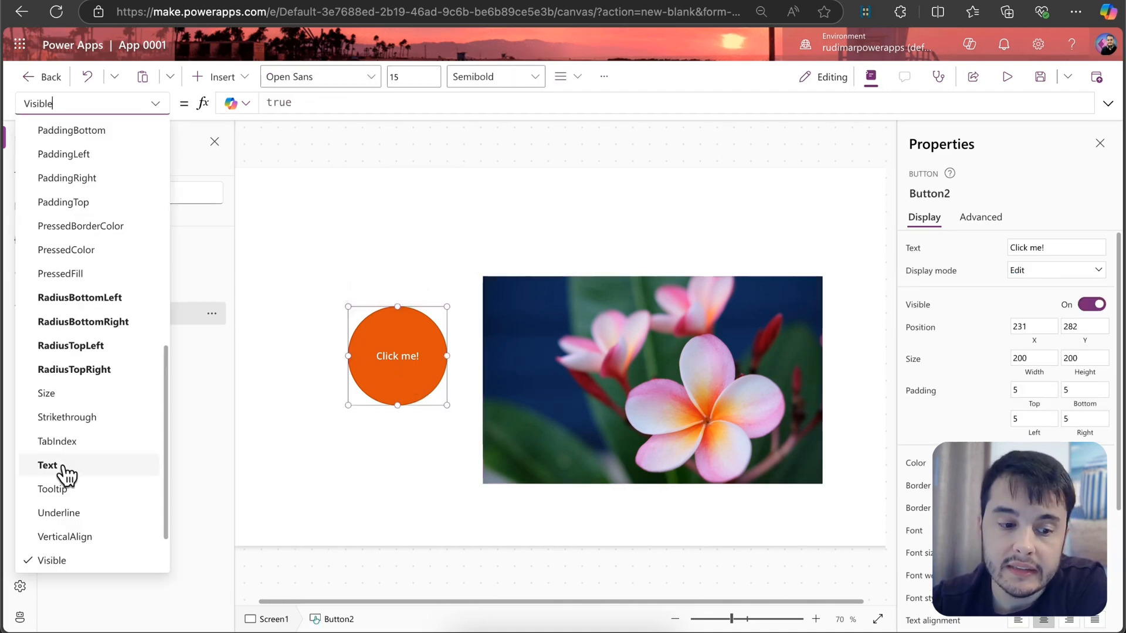
{"action": "left_click", "coordinate": [48, 464]}
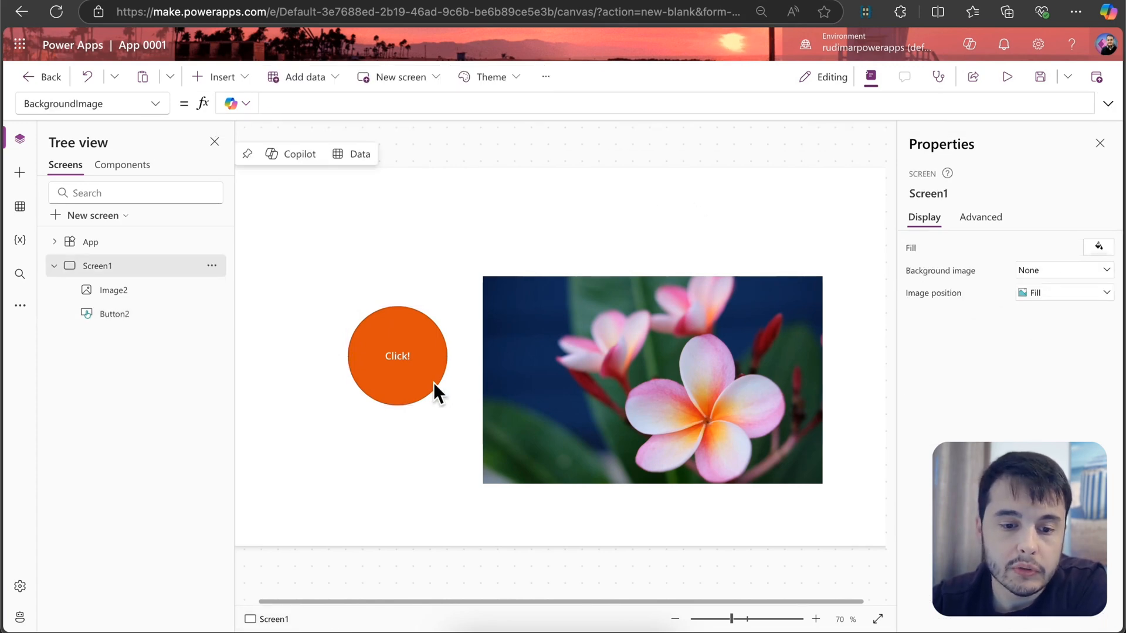
Toggle selection between the Click! button and the screen, then show the Insert controls gallery
{"action": "left_click", "coordinate": [398, 355]}
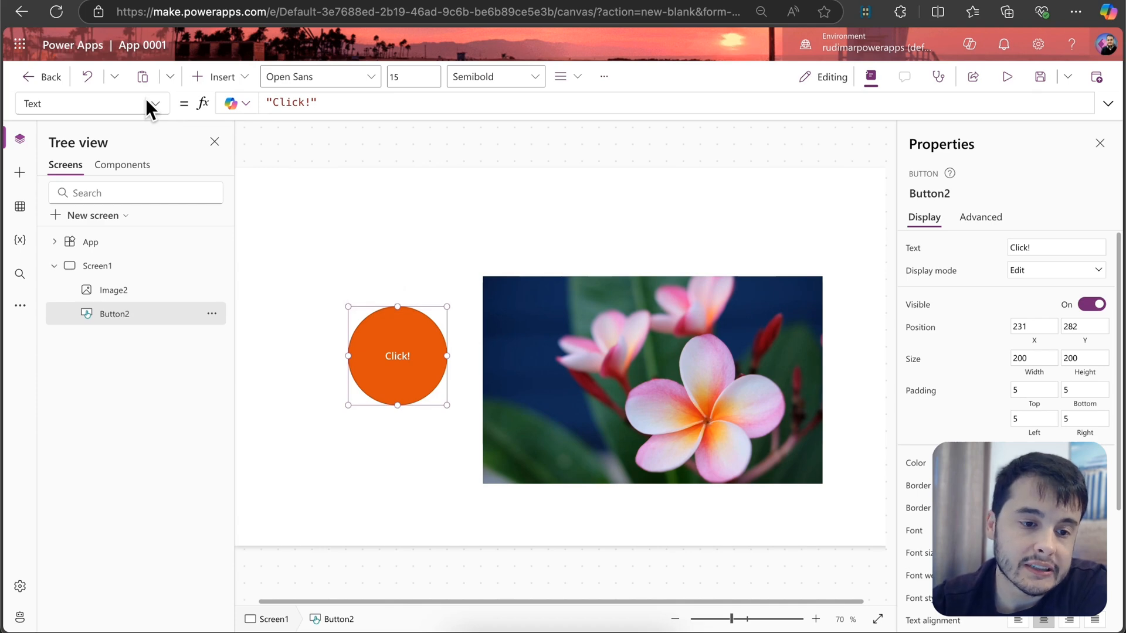
{"action": "left_click", "coordinate": [90, 103]}
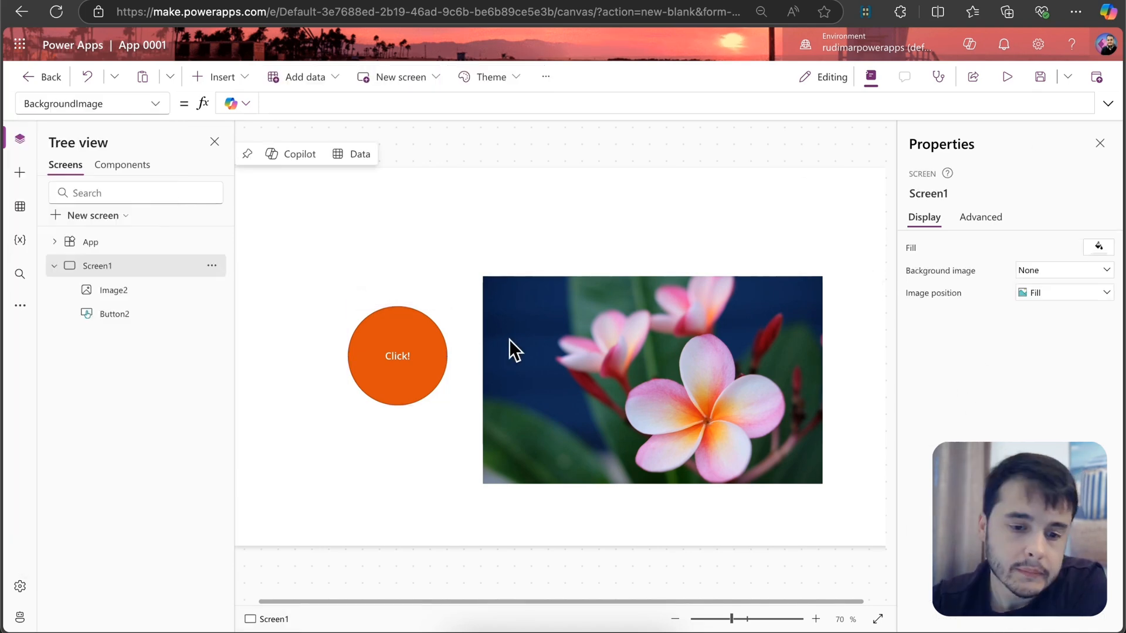
{"action": "left_click", "coordinate": [398, 355]}
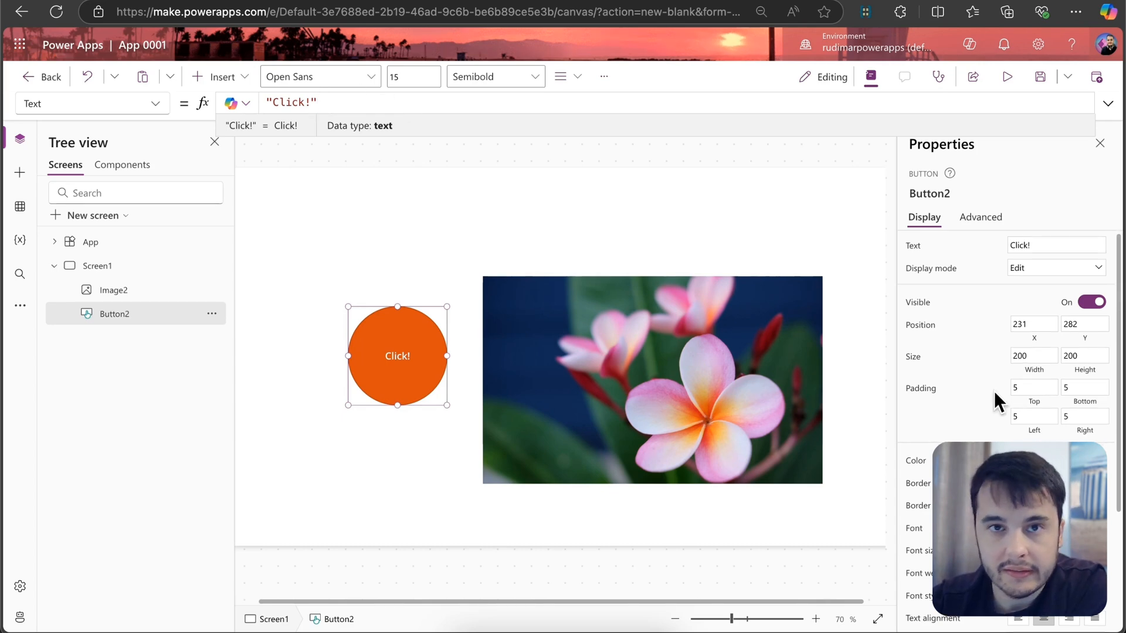
{"action": "scroll", "scroll_direction": "down", "scroll_amount": 3}
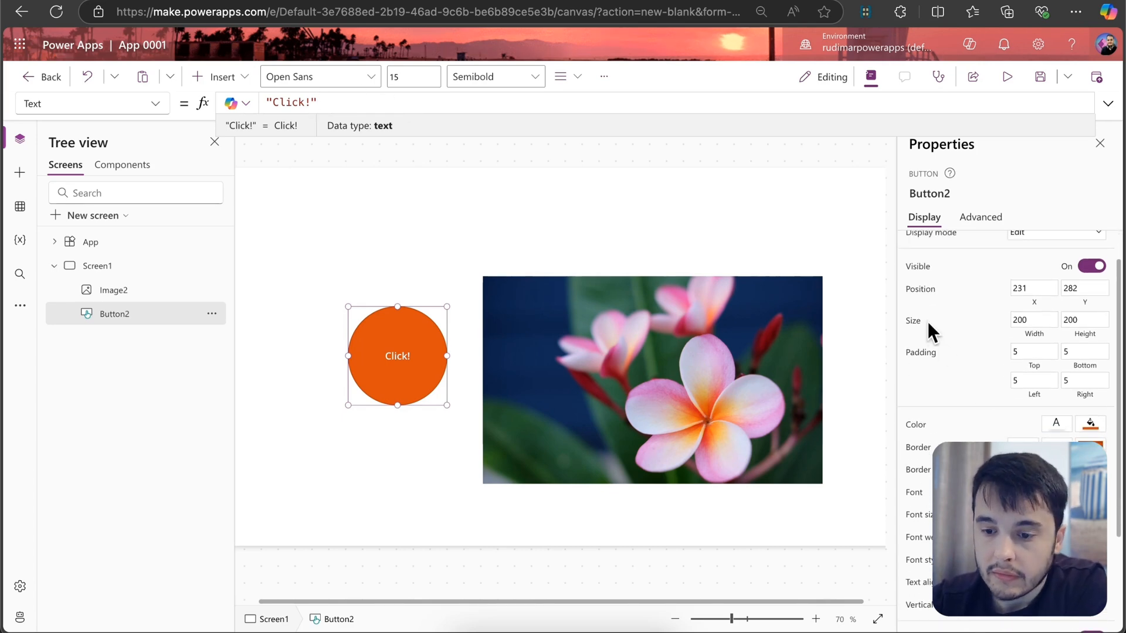
{"action": "mouse_move", "coordinate": [917, 431]}
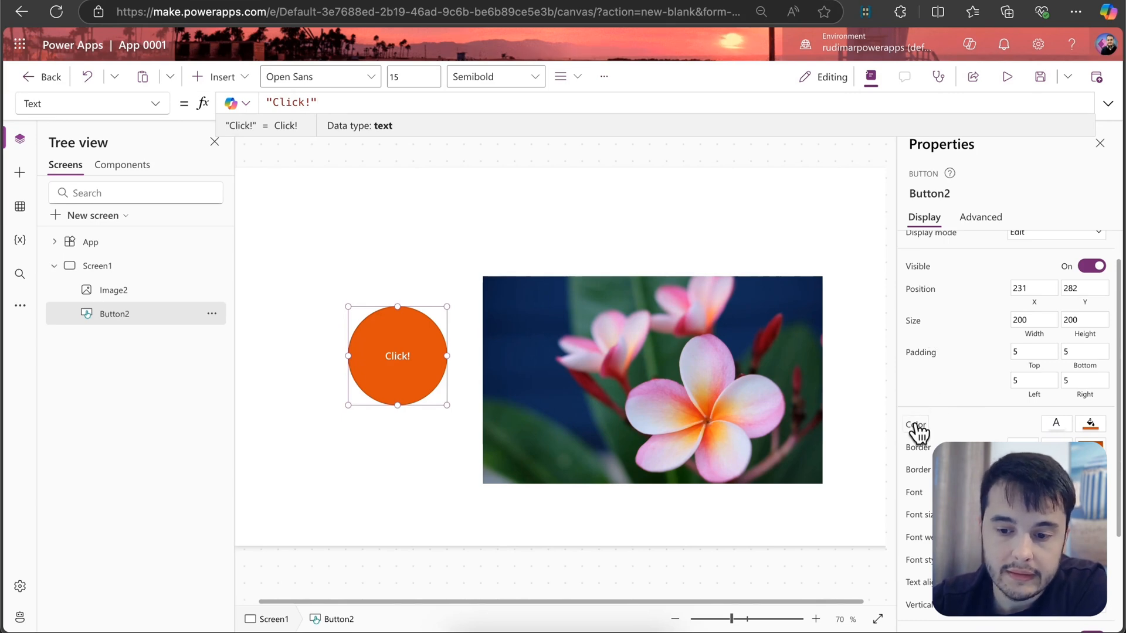
{"action": "left_click", "coordinate": [916, 424]}
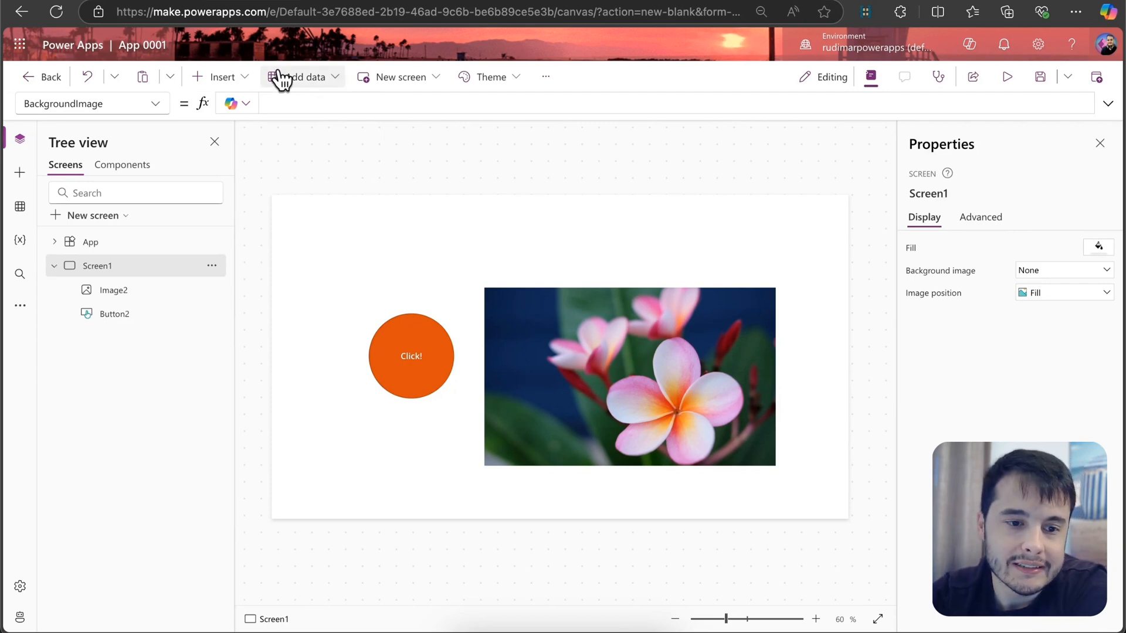
{"action": "left_click", "coordinate": [219, 78]}
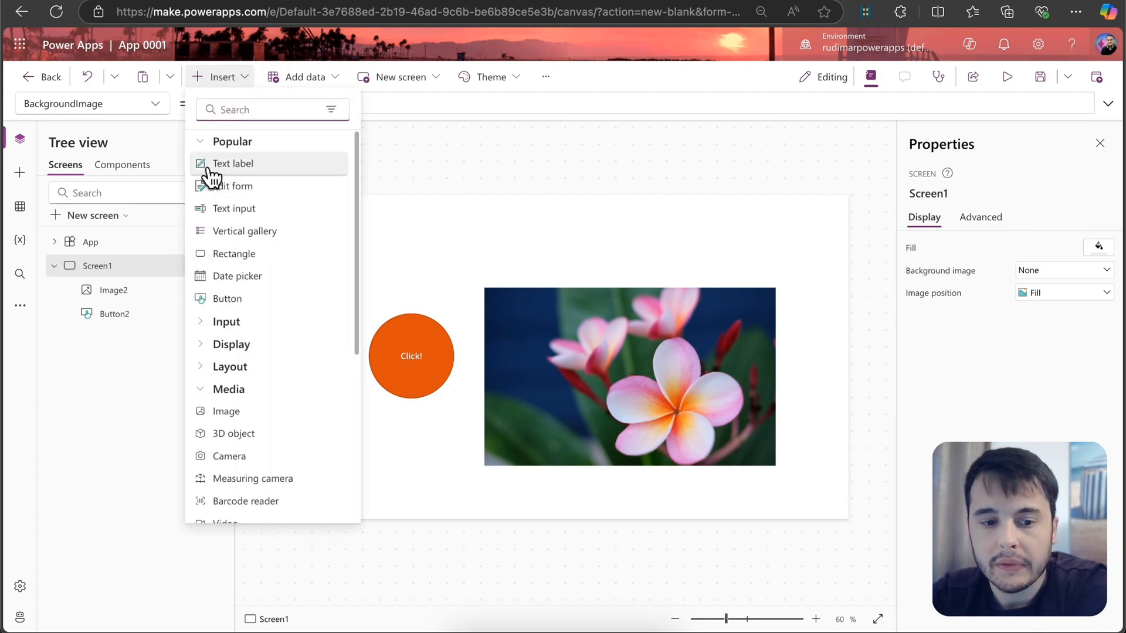